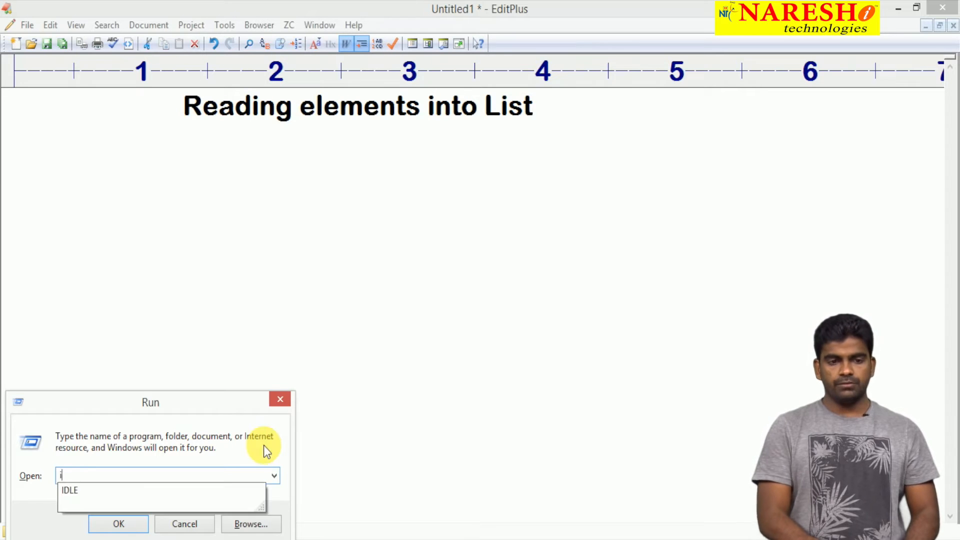
Launch the Python 3.6.0 IDLE shell by entering idle in the Run dialog
{"action": "type", "text": "d"}
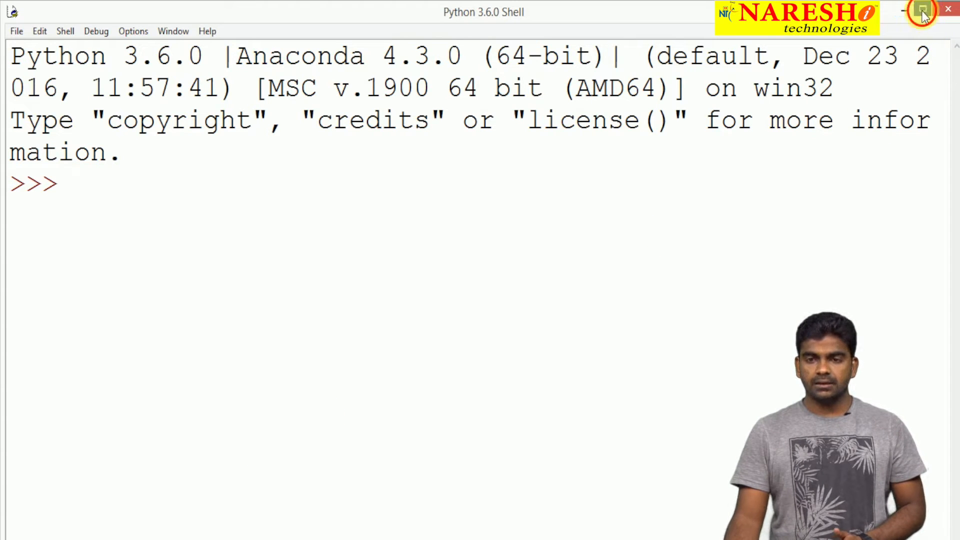
In the maximized shell, create l1 = [] and check its type
{"action": "left_click", "coordinate": [923, 11]}
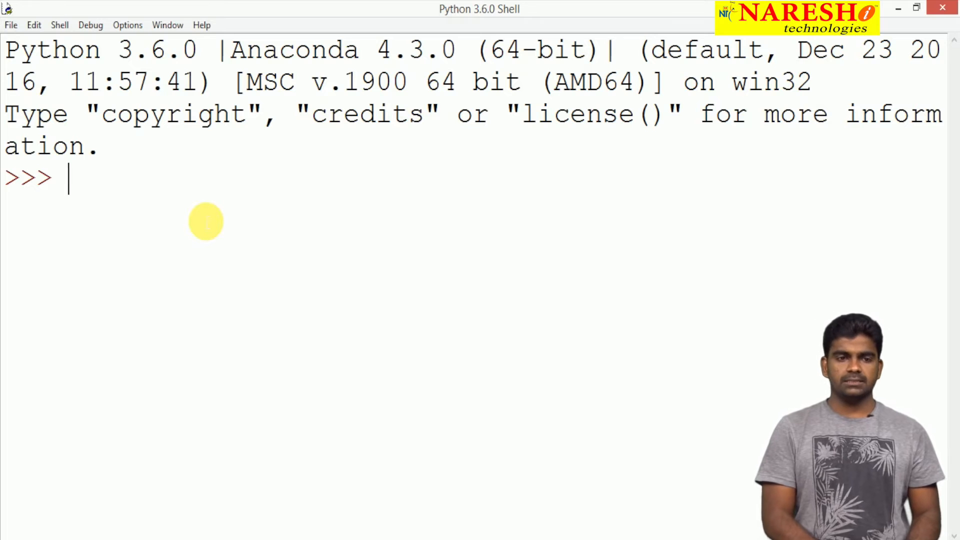
{"action": "type", "text": "li ="}
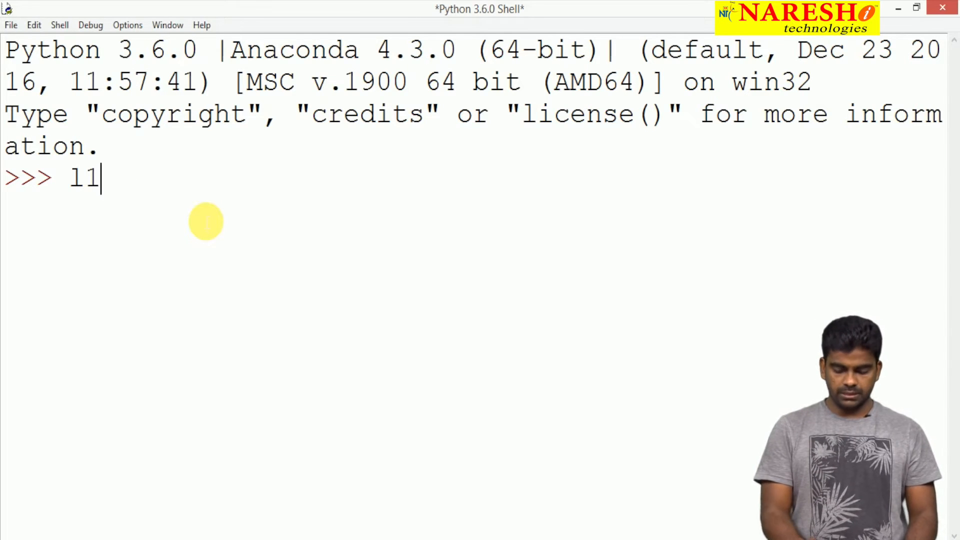
{"action": "type", "text": "= []"}
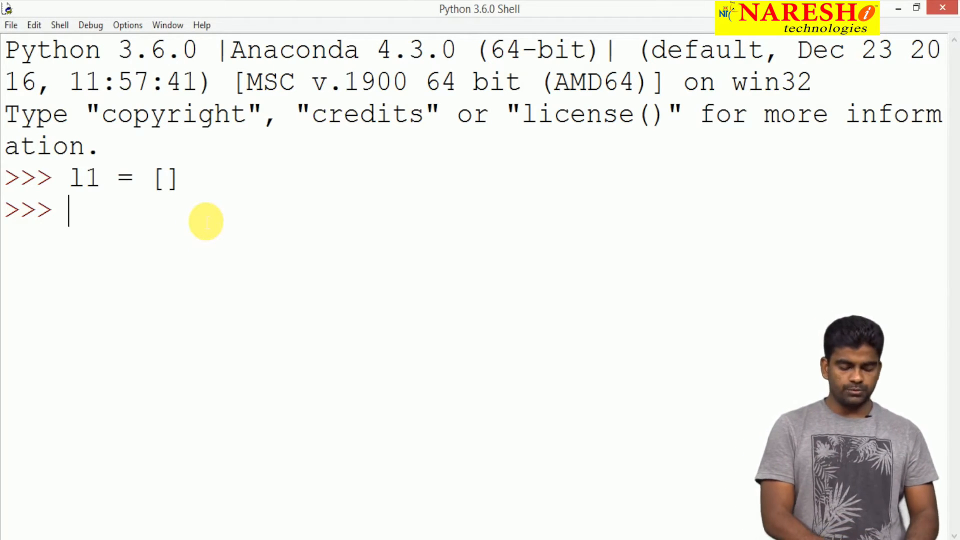
{"action": "type", "text": "type"}
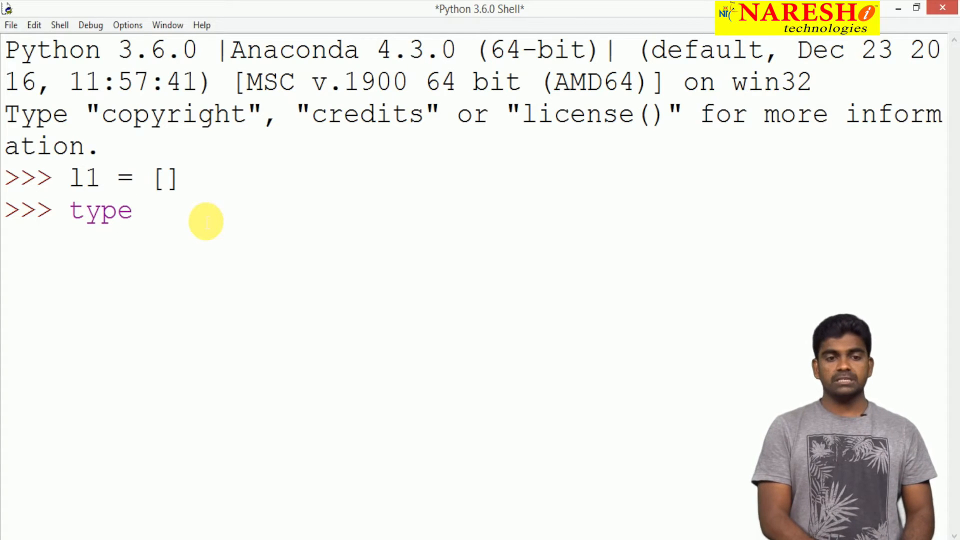
{"action": "type", "text": "(li"}
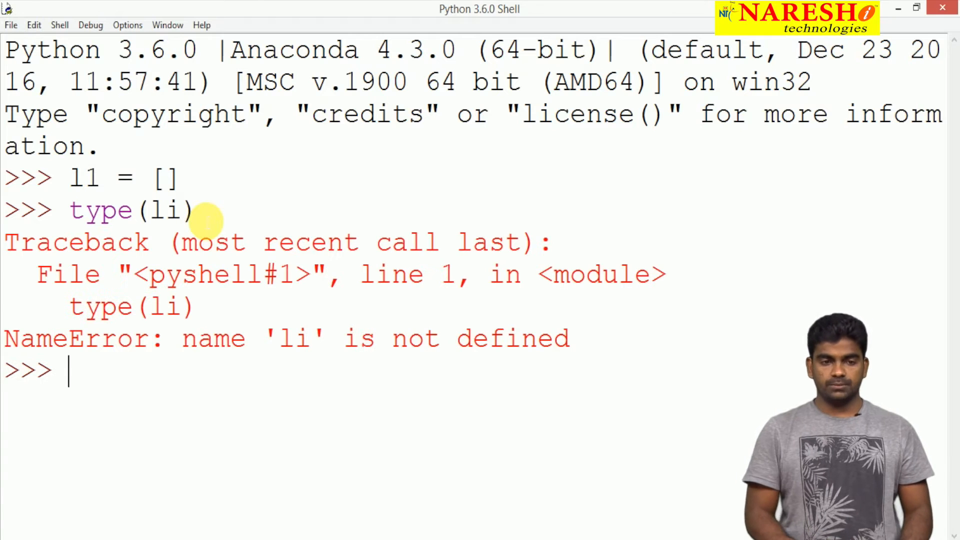
{"action": "type", "text": "type(l1"}
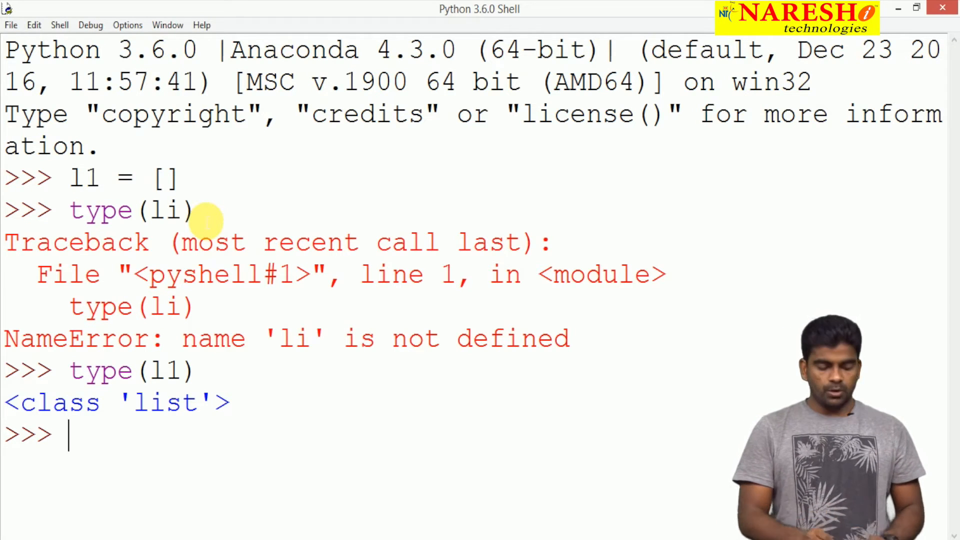
Create l2 = list() and confirm it is also class 'list'
{"action": "type", "text": "l2 ="}
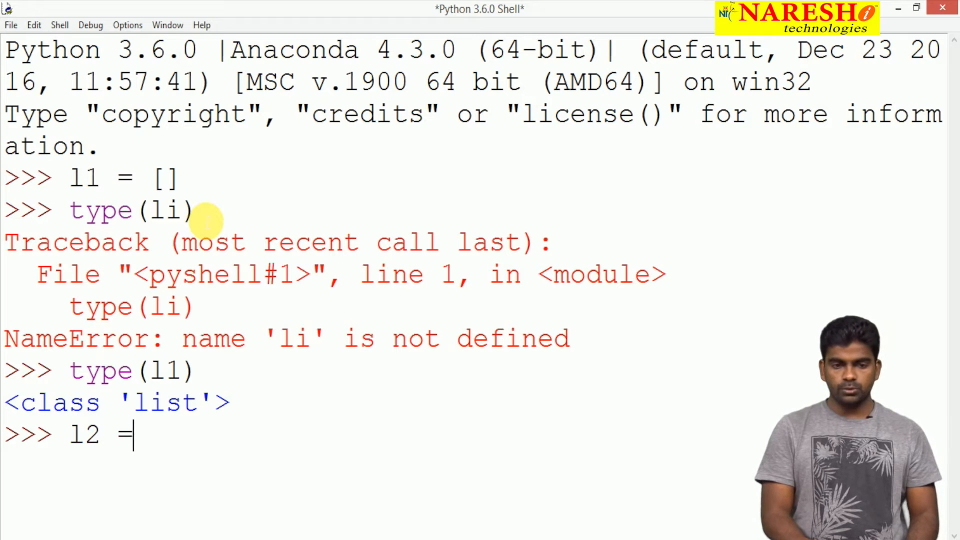
{"action": "type", "text": "list"}
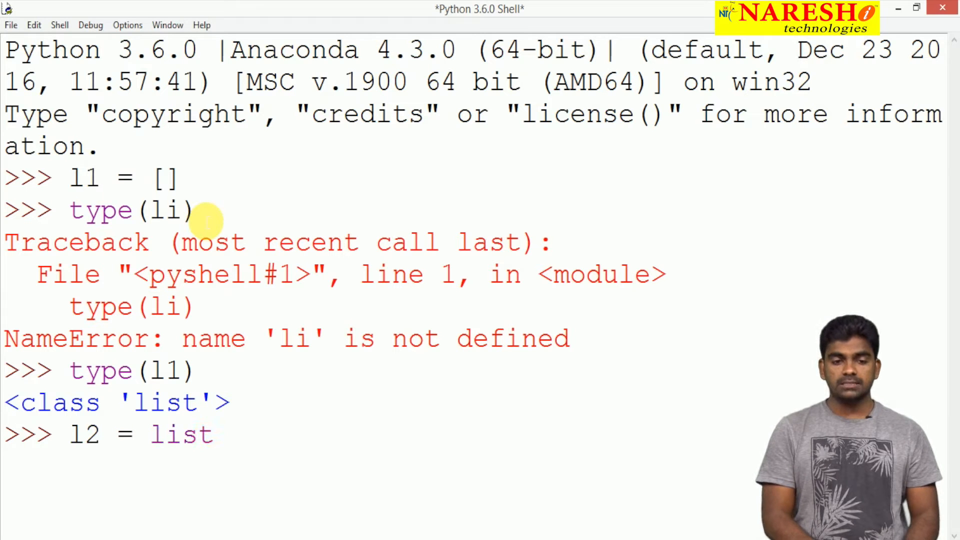
{"action": "type", "text": "()"}
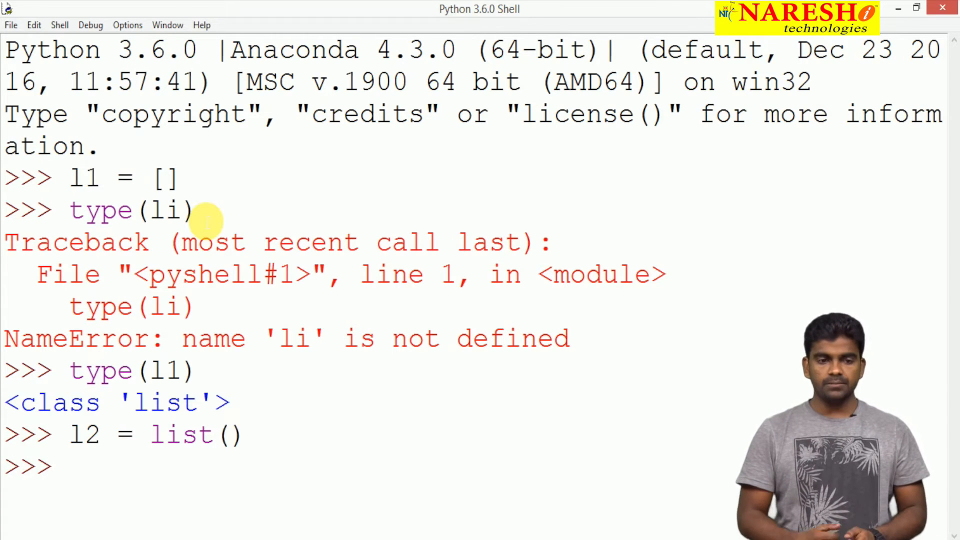
{"action": "type", "text": "type(l2"}
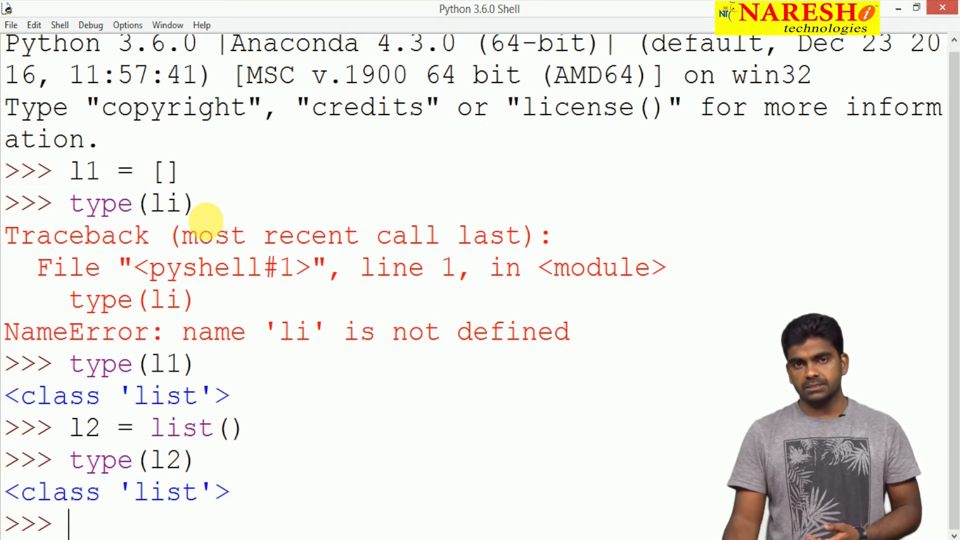
Create a new editor file and save it to the Desktop as prac.py
{"action": "left_click", "coordinate": [10, 25]}
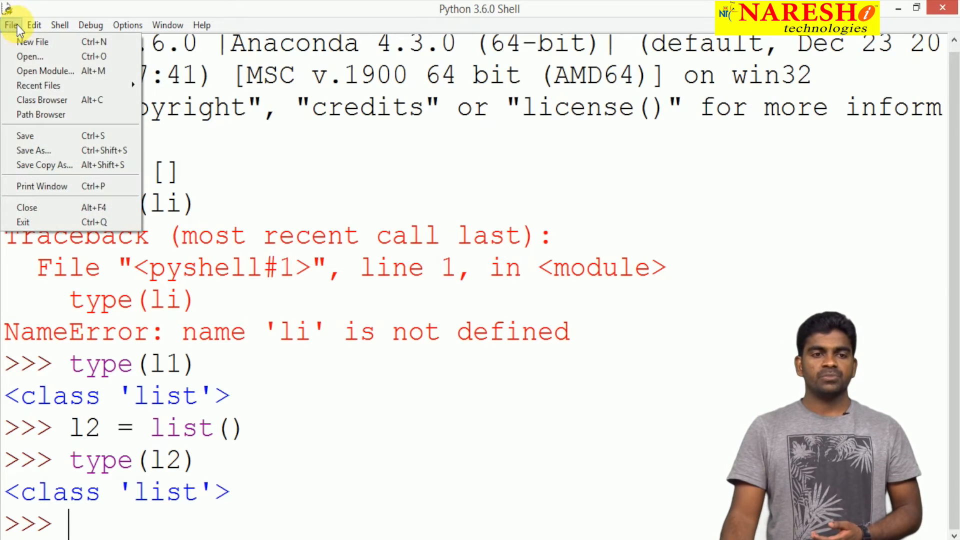
{"action": "left_click", "coordinate": [32, 41]}
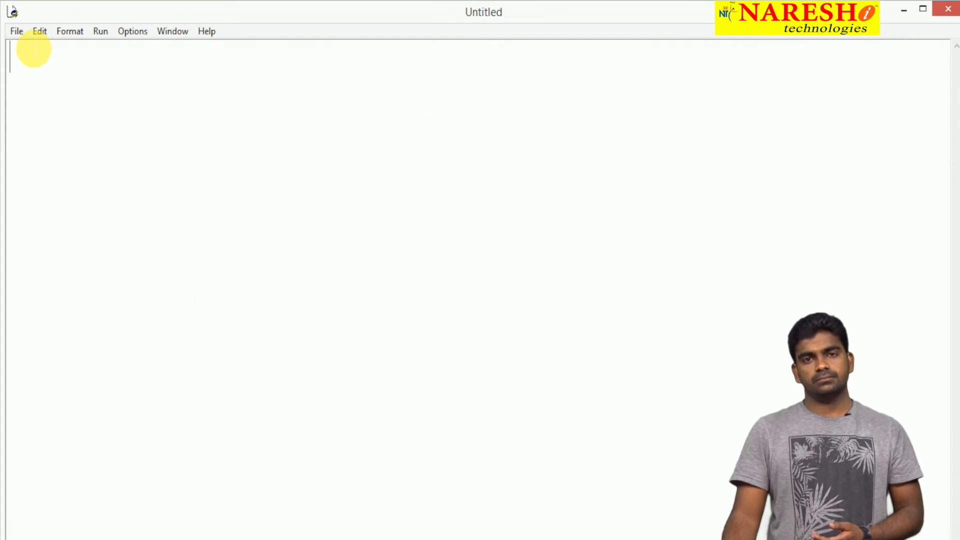
{"action": "left_click", "coordinate": [17, 30]}
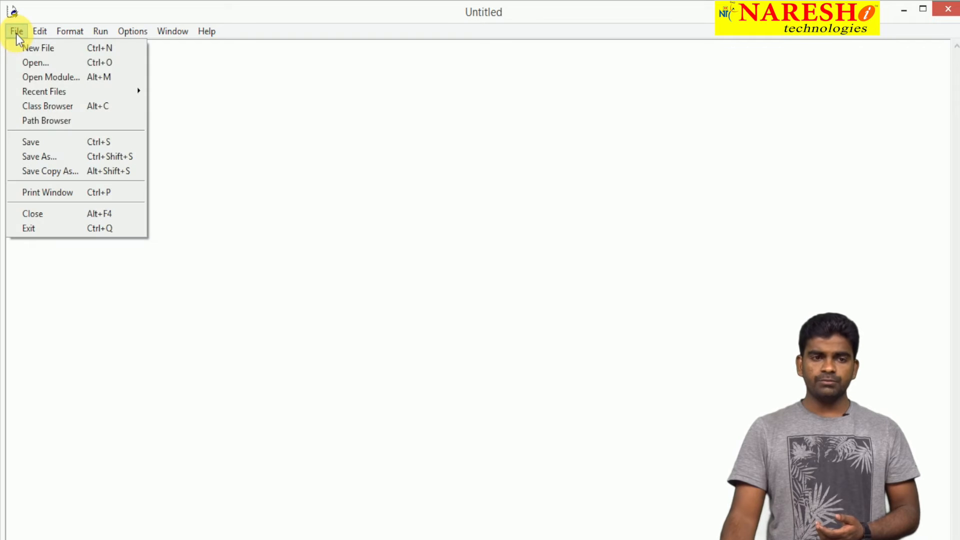
{"action": "mouse_move", "coordinate": [31, 141]}
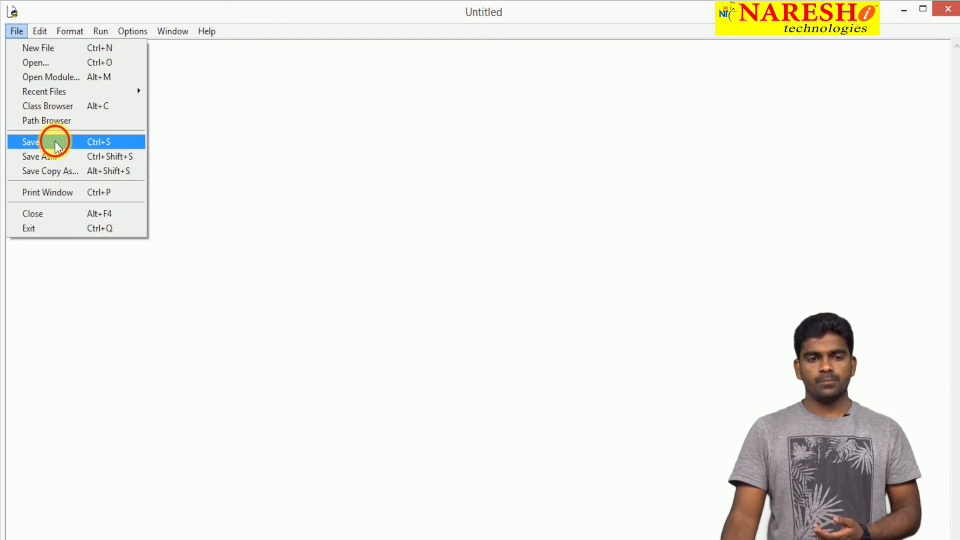
{"action": "left_click", "coordinate": [30, 141]}
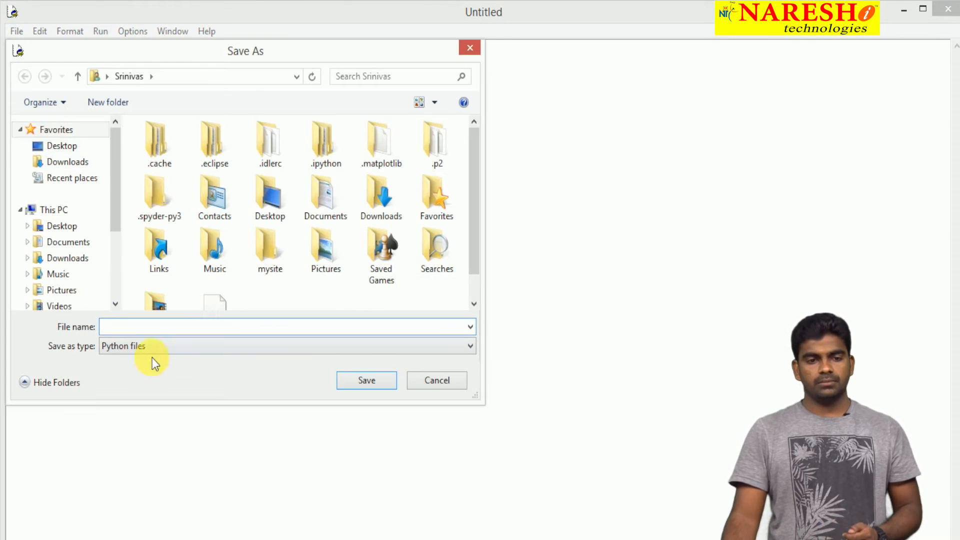
{"action": "left_click", "coordinate": [61, 145]}
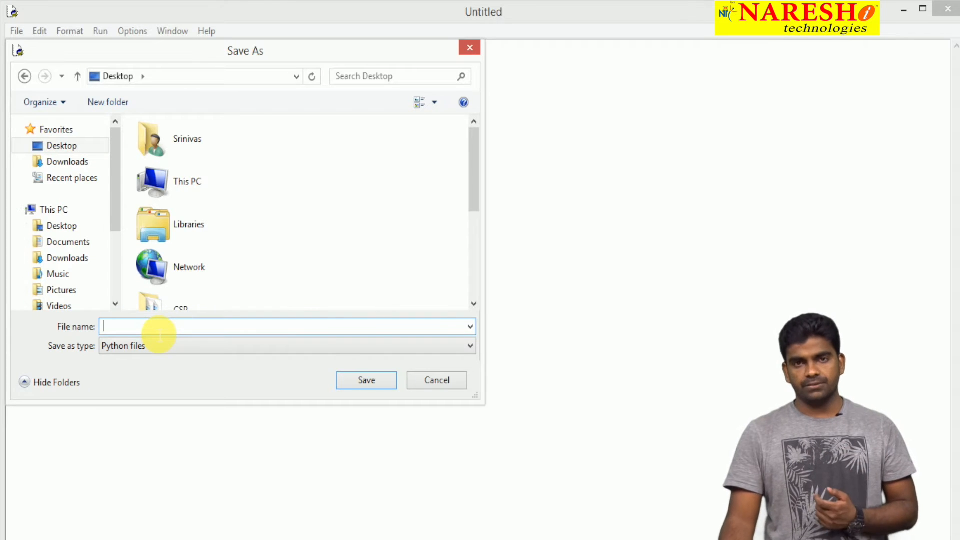
{"action": "type", "text": "prac"}
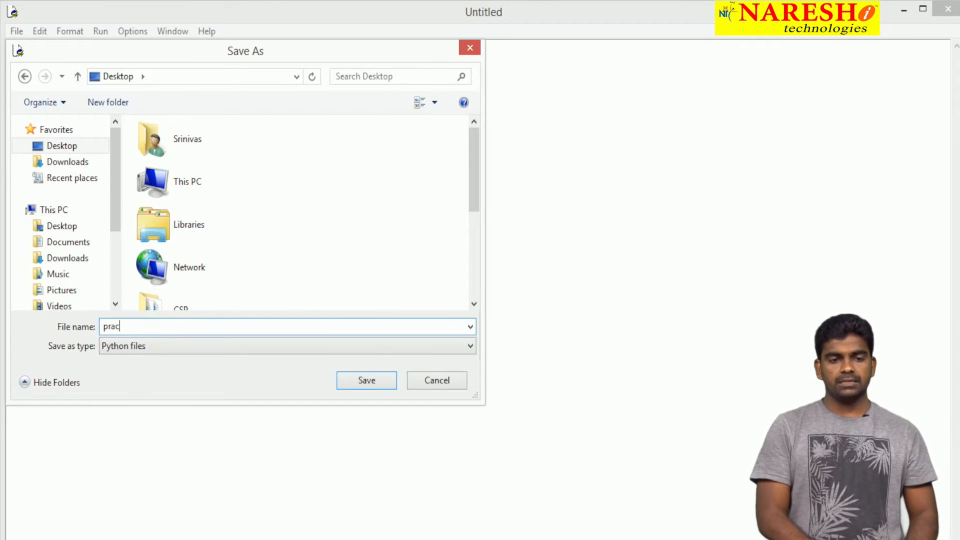
{"action": "type", "text": ".py"}
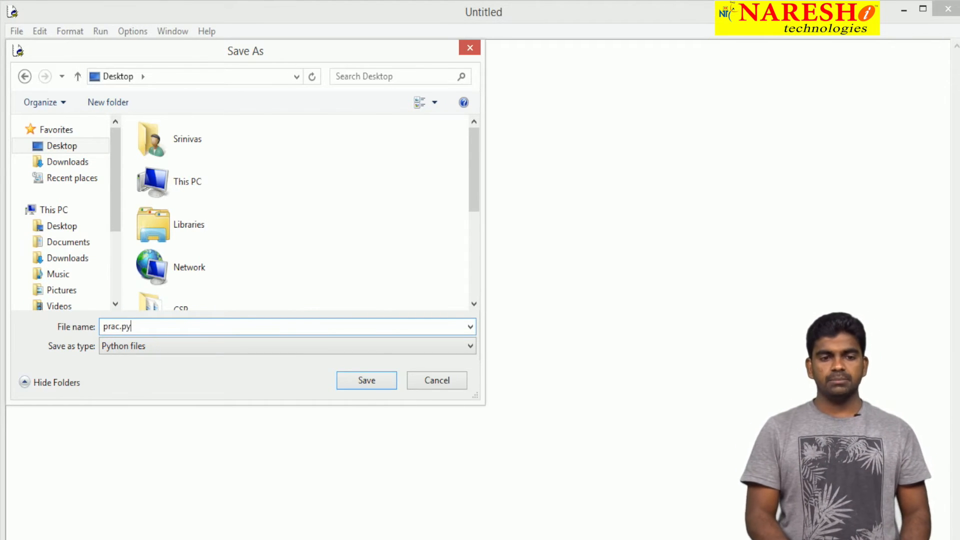
{"action": "left_click", "coordinate": [366, 379]}
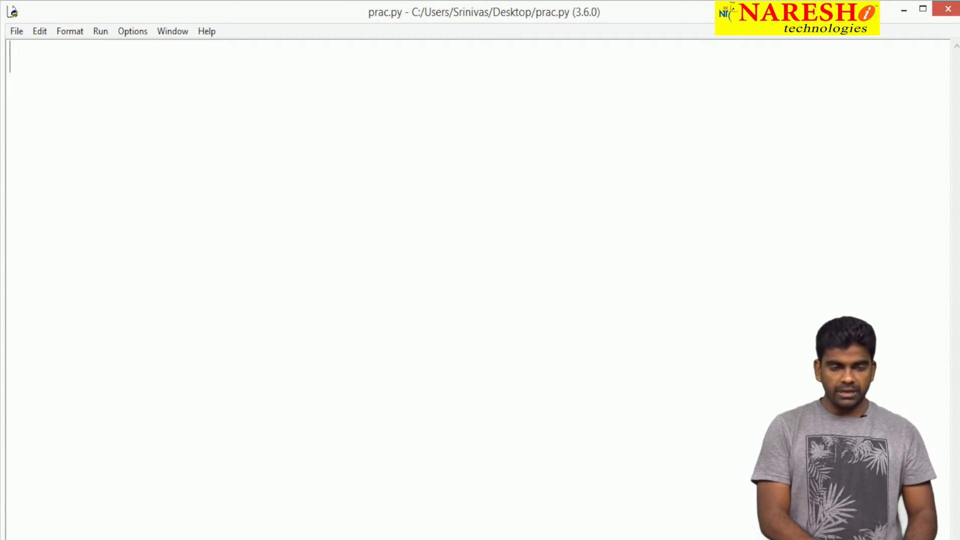
Start the script with li = list() followed by a blank line
{"action": "type", "text": "li"}
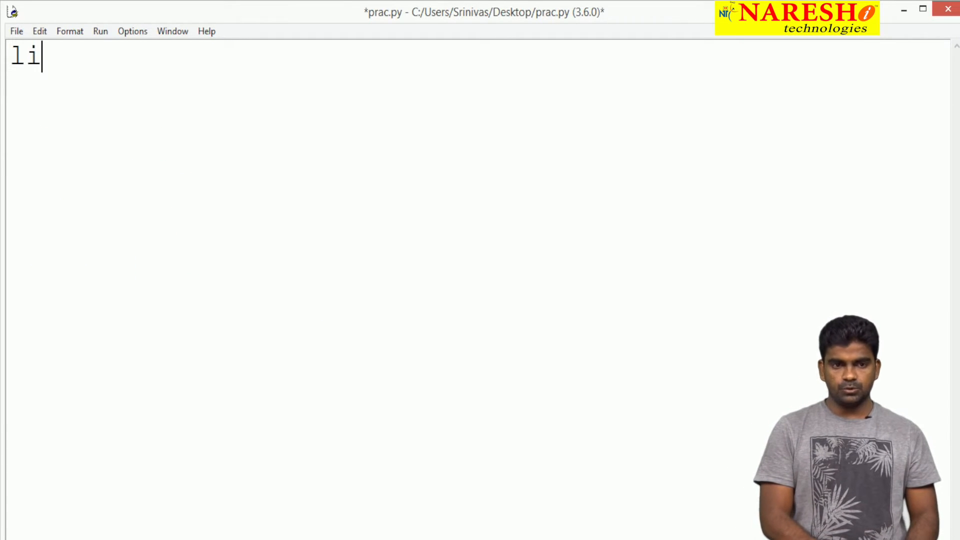
{"action": "type", "text": "="}
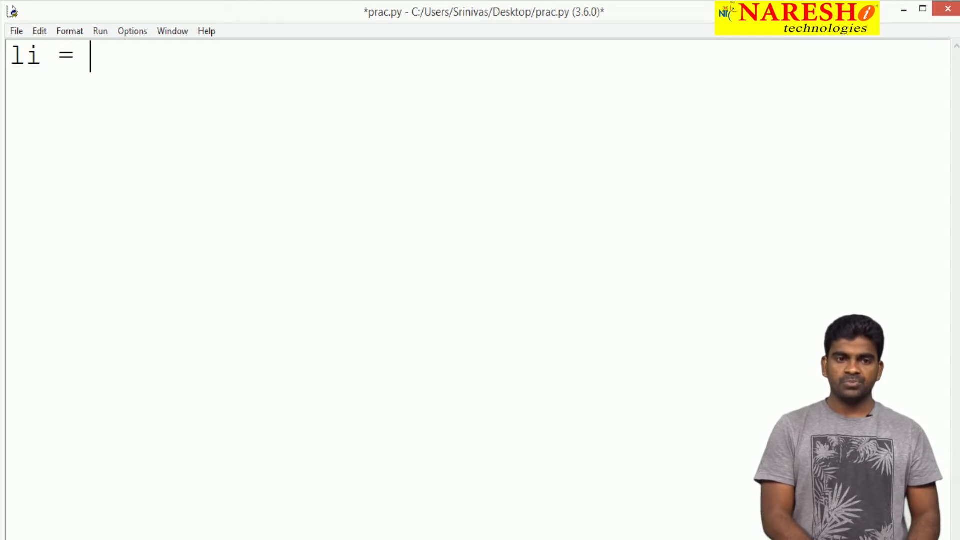
{"action": "type", "text": "list"}
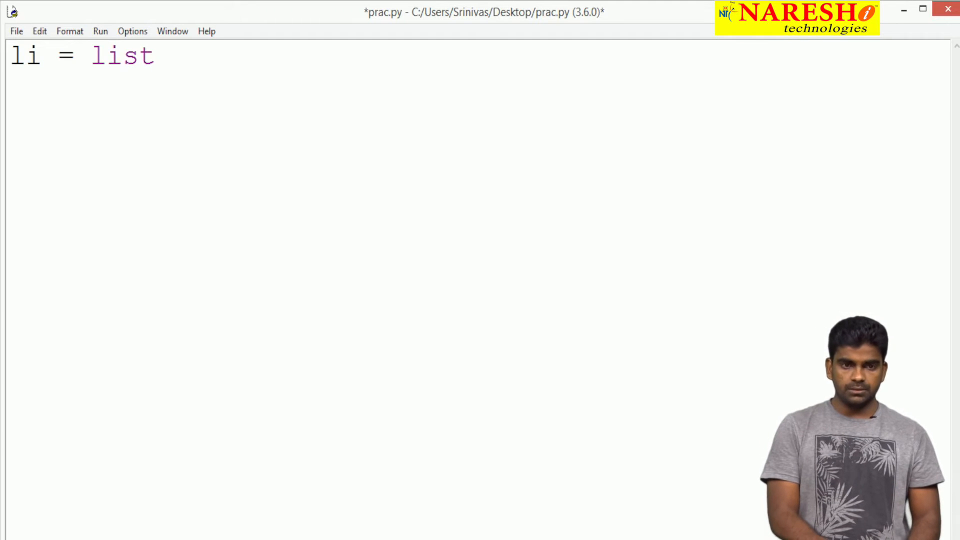
{"action": "type", "text": "()"}
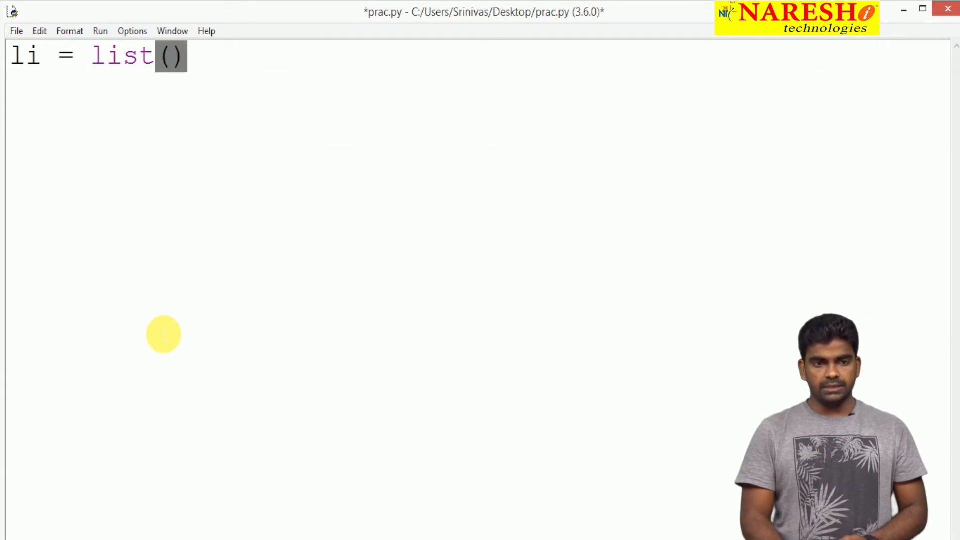
{"action": "key", "text": "Enter"}
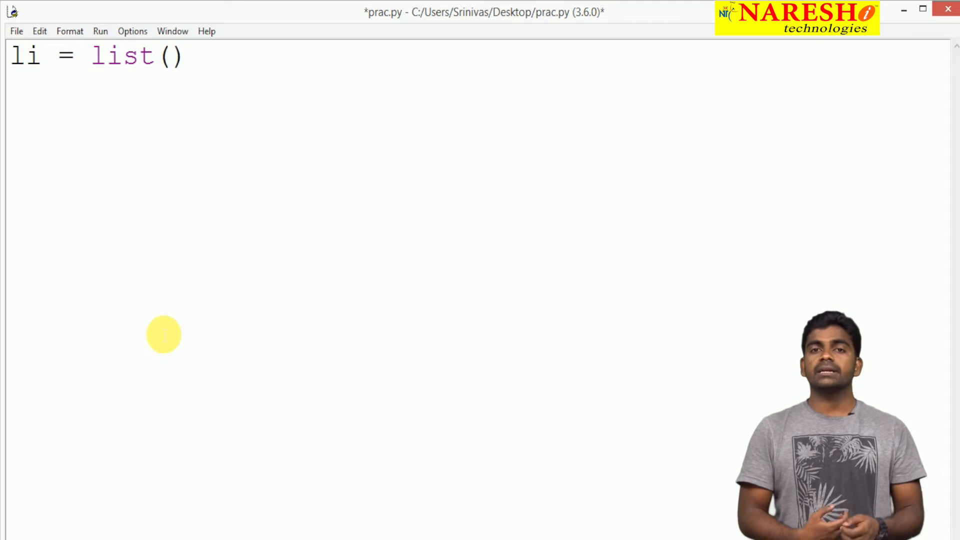
{"action": "key", "text": "Enter"}
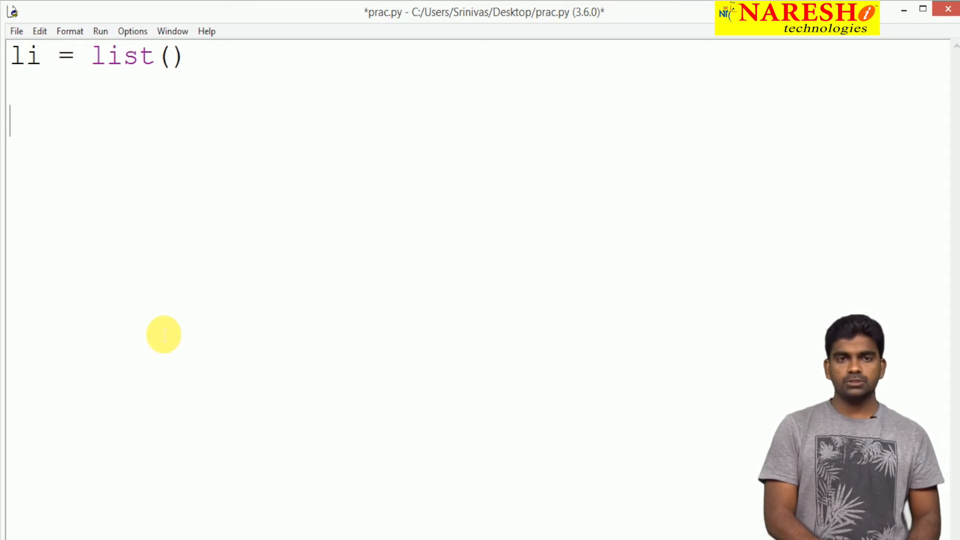
Add the line print("Enter 5 numbers :")
{"action": "type", "text": "prin"}
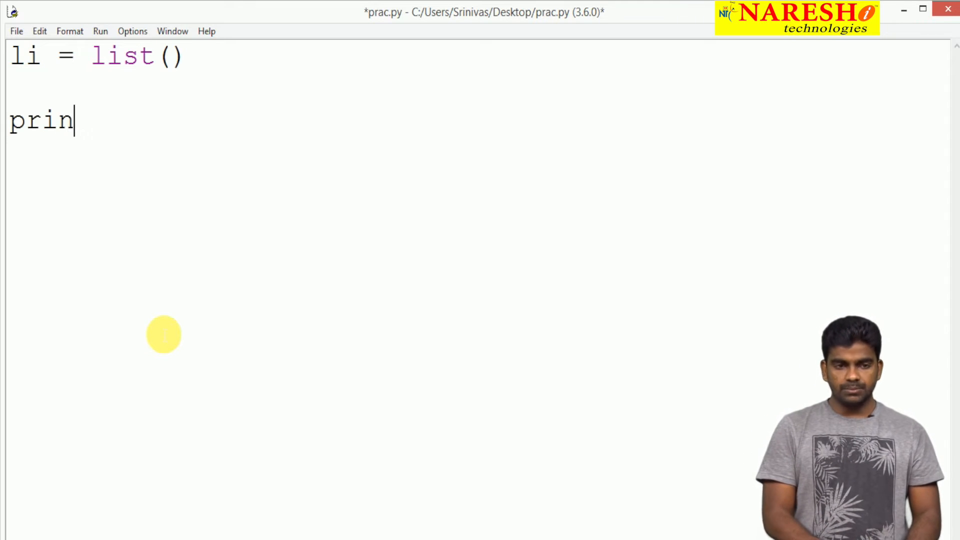
{"action": "type", "text": "t(\""}
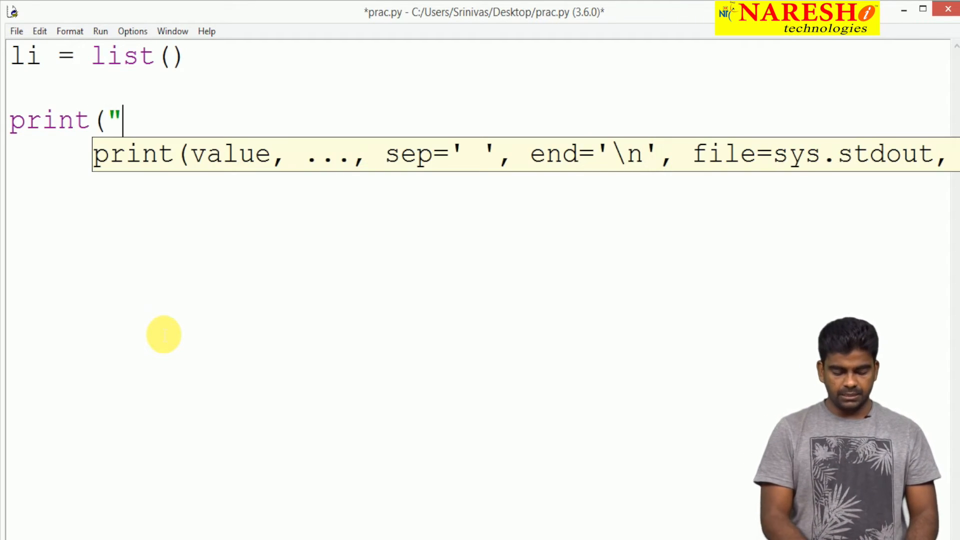
{"action": "type", "text": "Enter"}
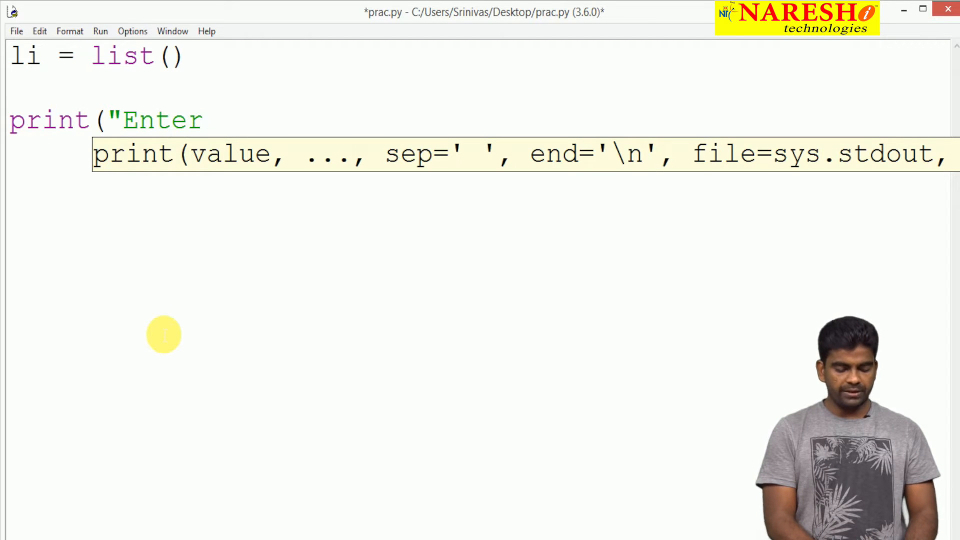
{"action": "type", "text": "5 number"}
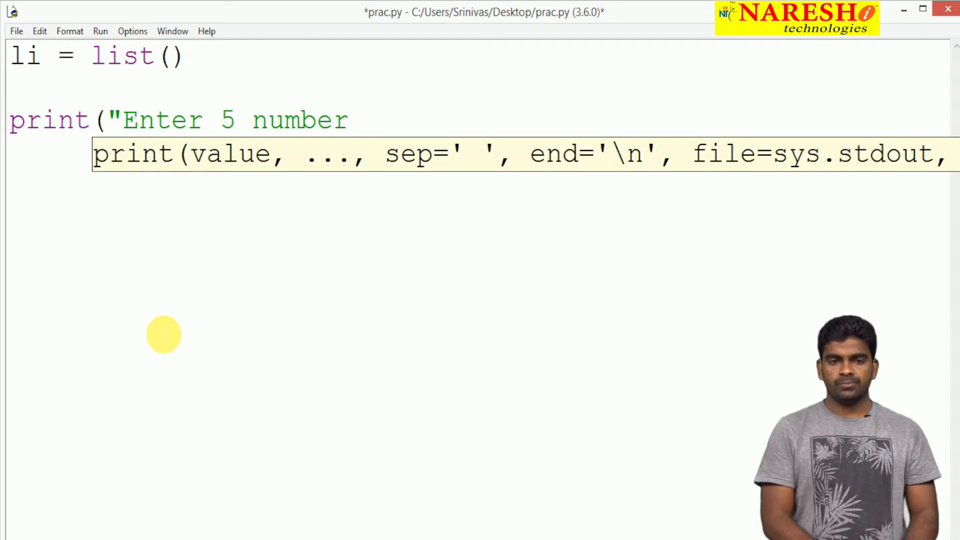
{"action": "type", "text": "s :\""}
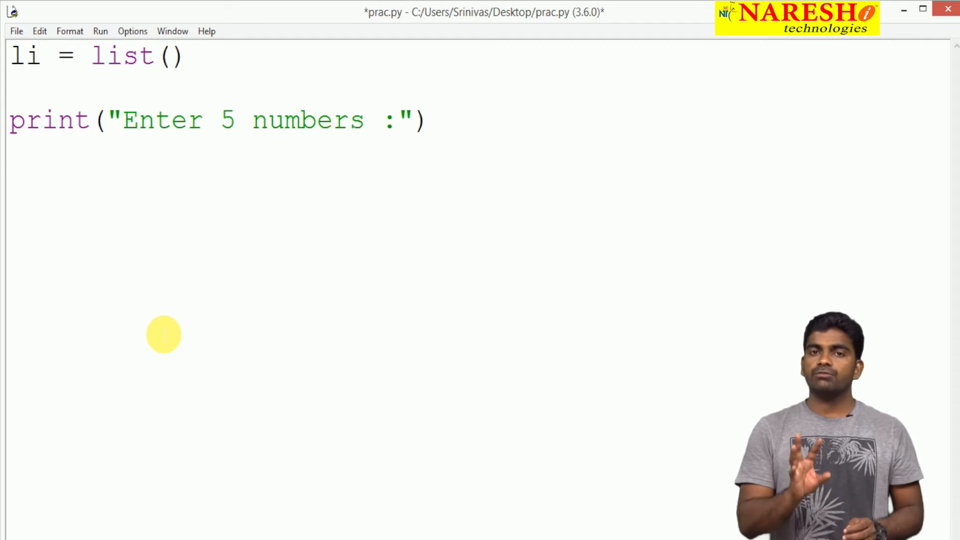
Write a for i in range(5) loop doing ele = int(input()) and li.append(ele)
{"action": "key", "text": "Enter"}
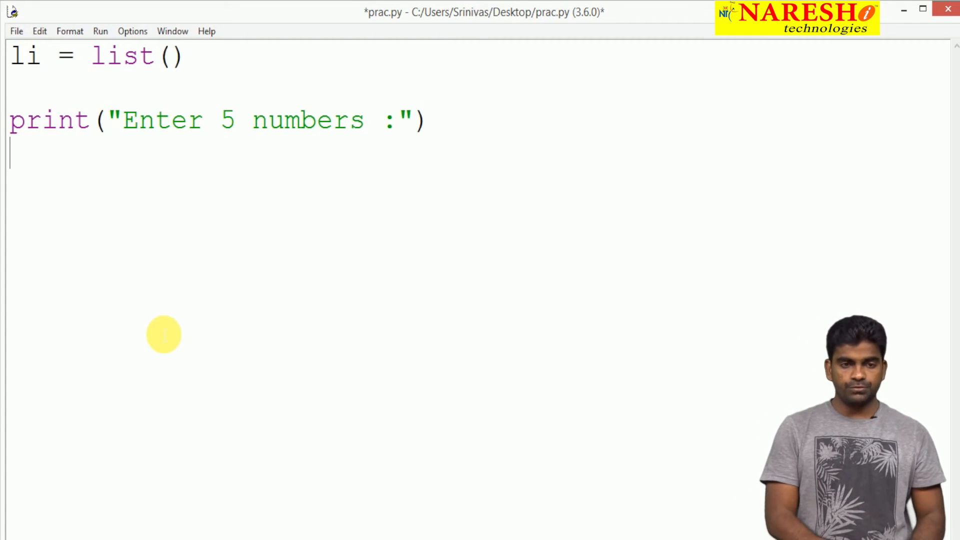
{"action": "type", "text": "for i"}
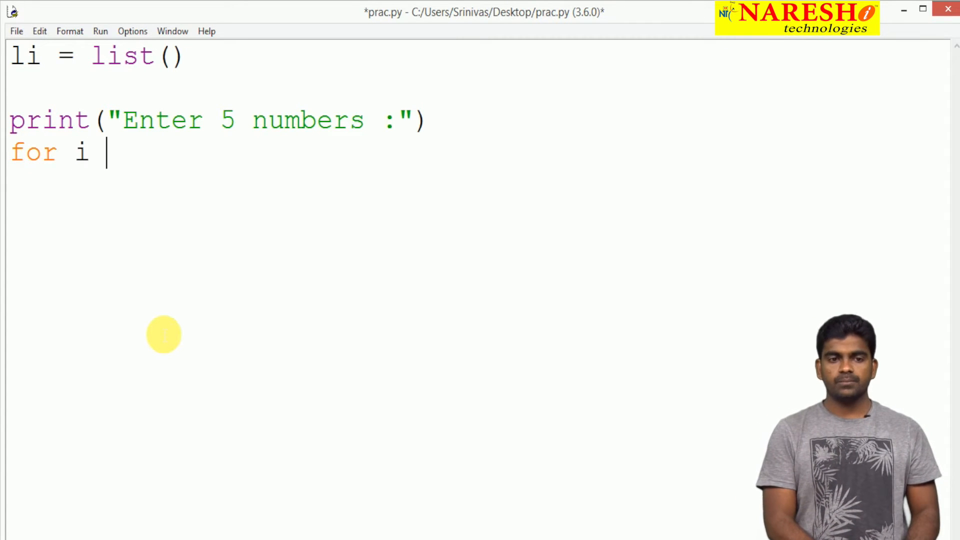
{"action": "type", "text": "in rang"}
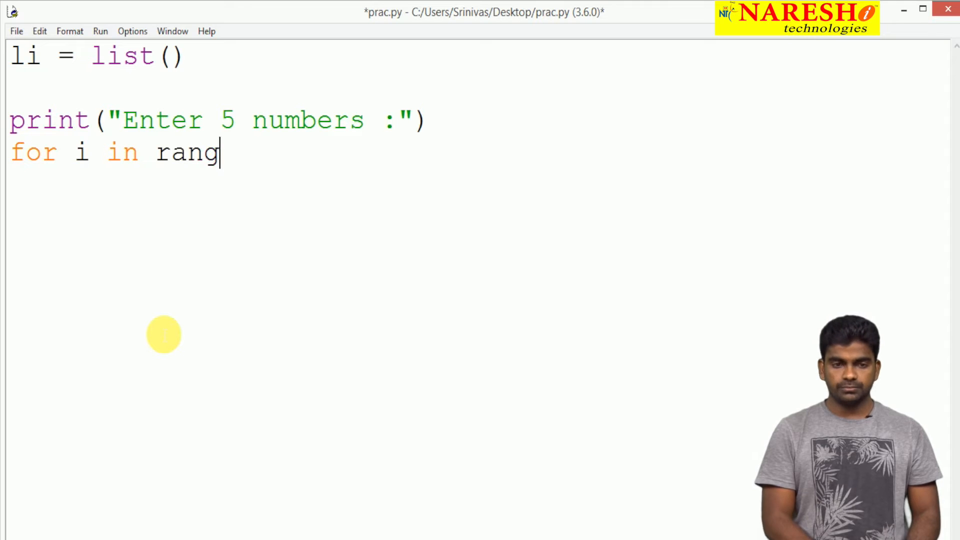
{"action": "type", "text": "e(5):"}
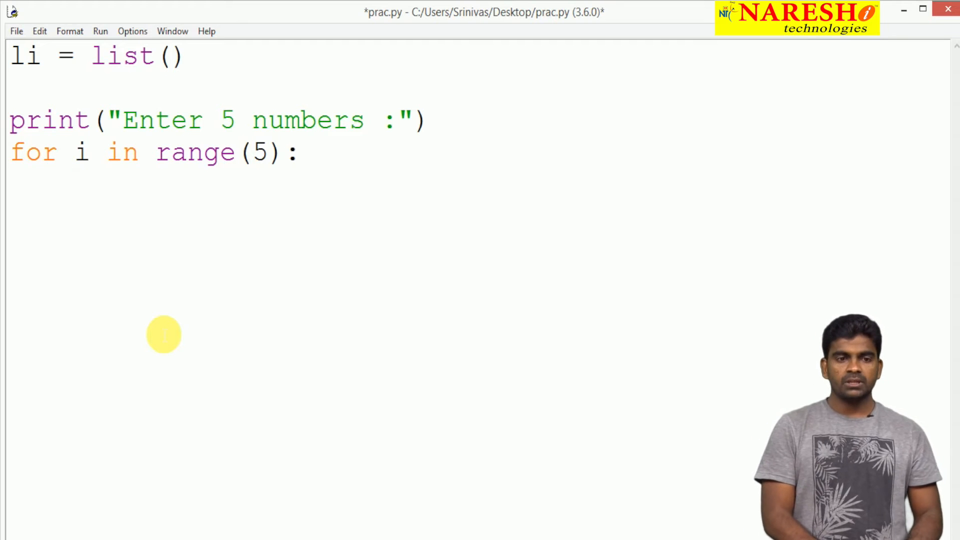
{"action": "type", "text": "input("}
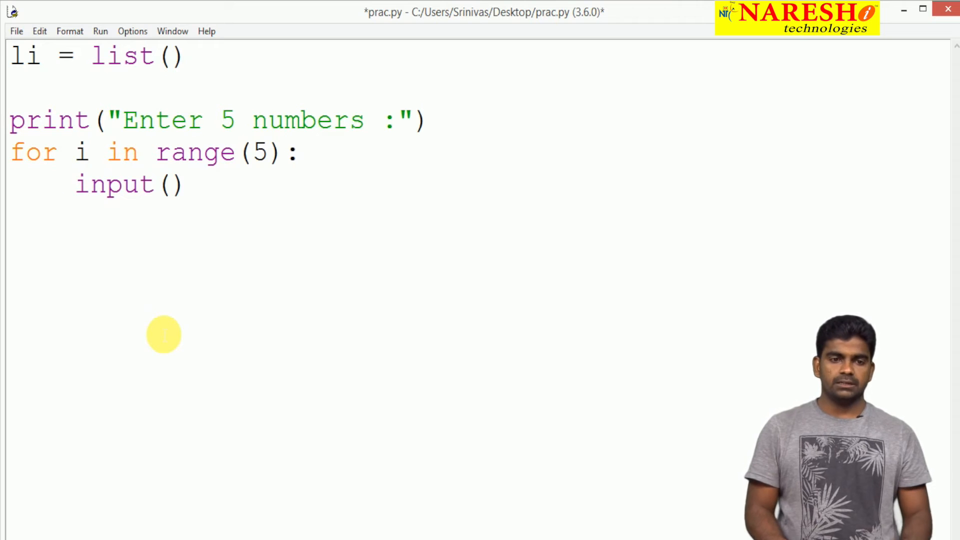
{"action": "type", "text": "i"}
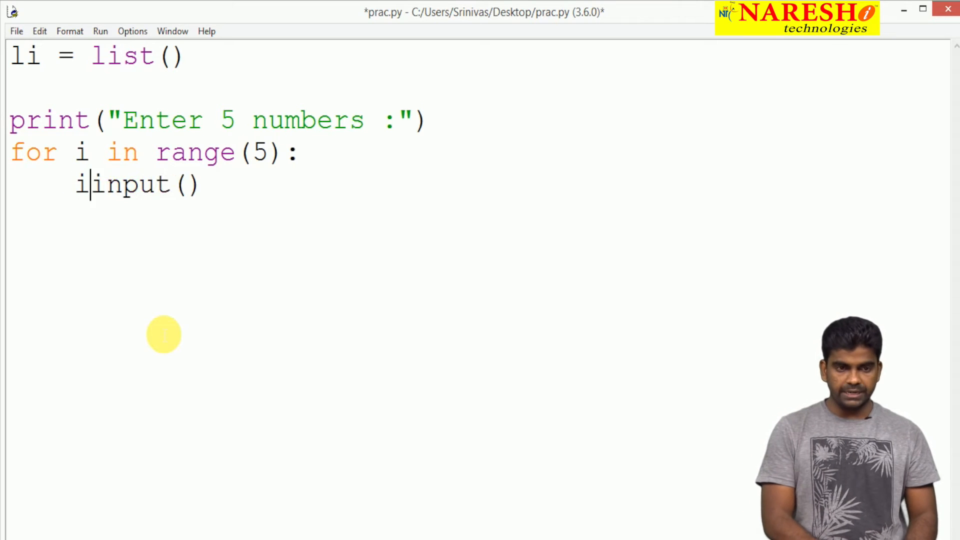
{"action": "type", "text": "int("}
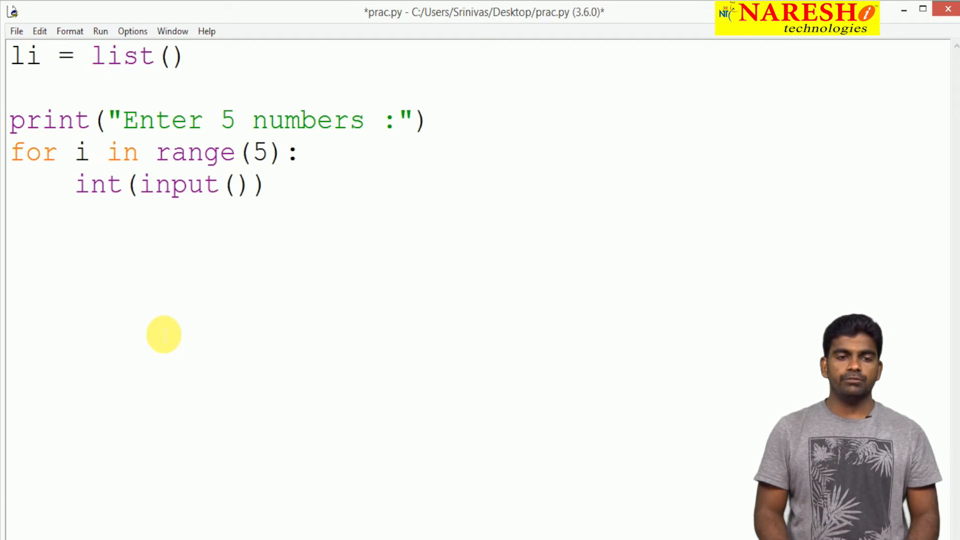
{"action": "type", "text": "ele ="}
{"action": "type", "text": "li."}
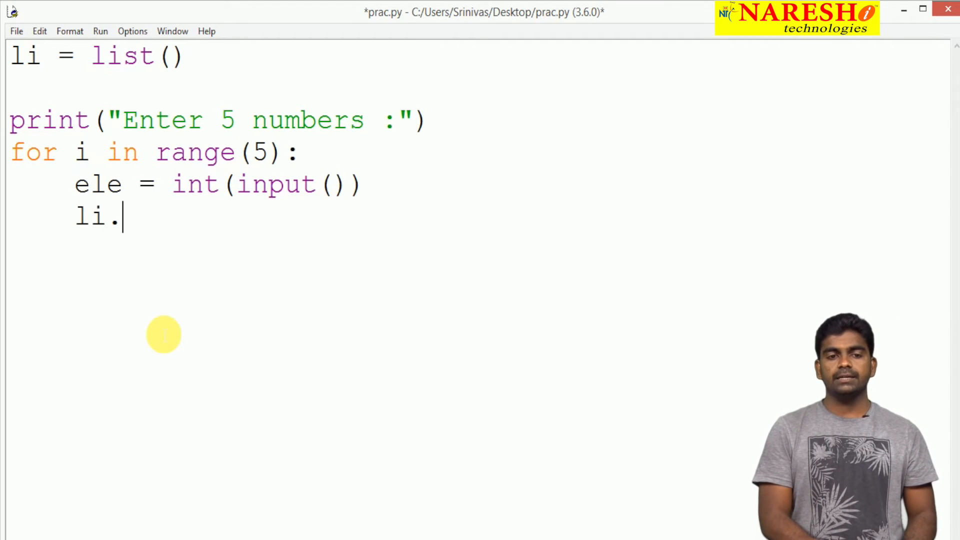
{"action": "type", "text": "append"}
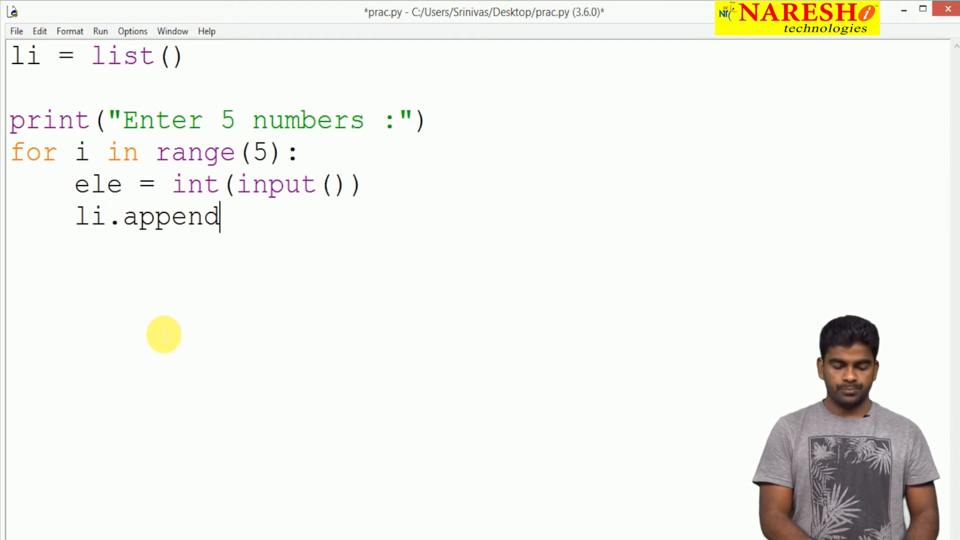
{"action": "type", "text": "("}
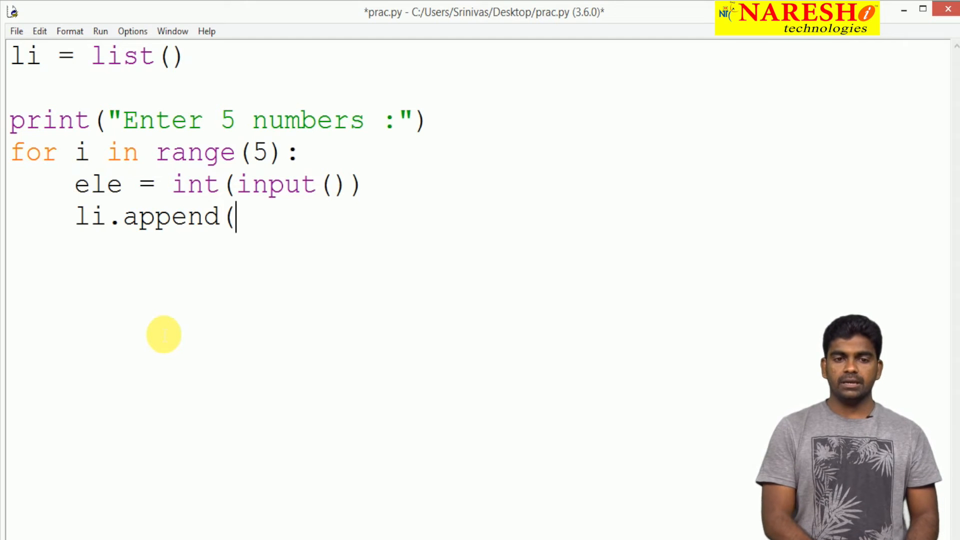
{"action": "type", "text": "ele)"}
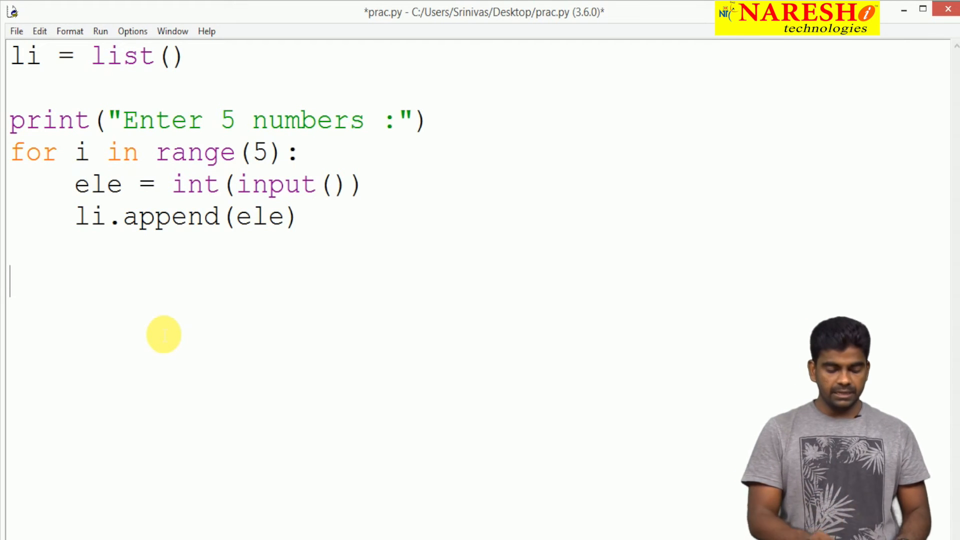
Type print("List :", li) as the script's final line
{"action": "type", "text": "print"}
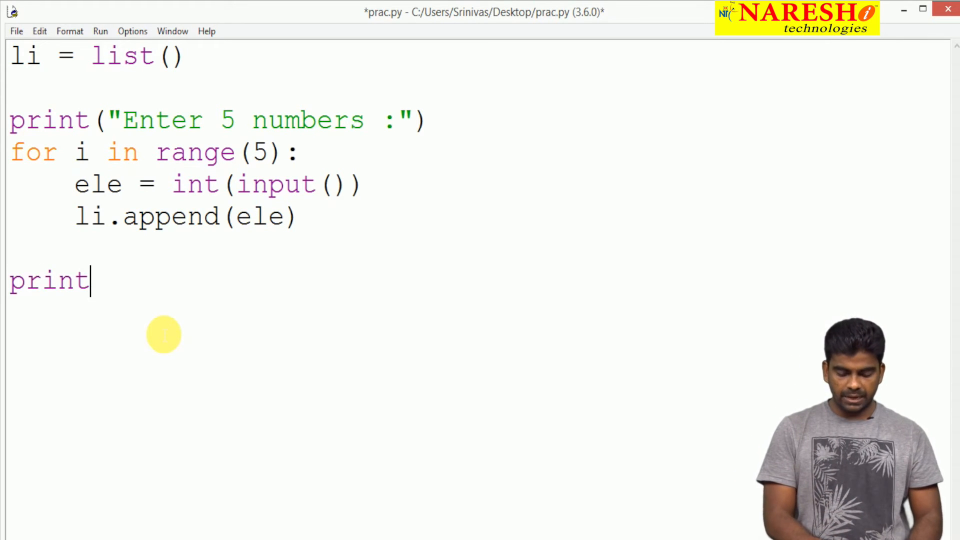
{"action": "type", "text": "(\"Li"}
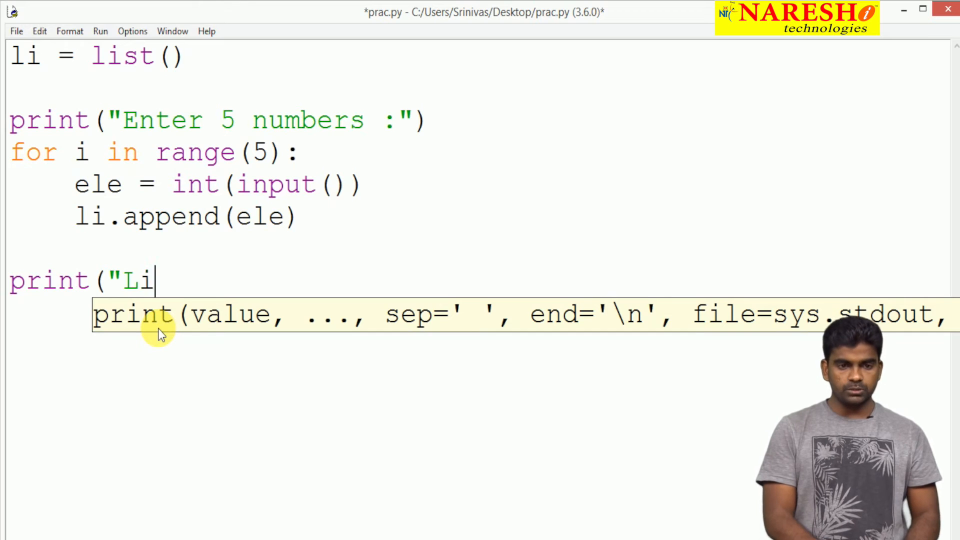
{"action": "type", "text": "st :\""}
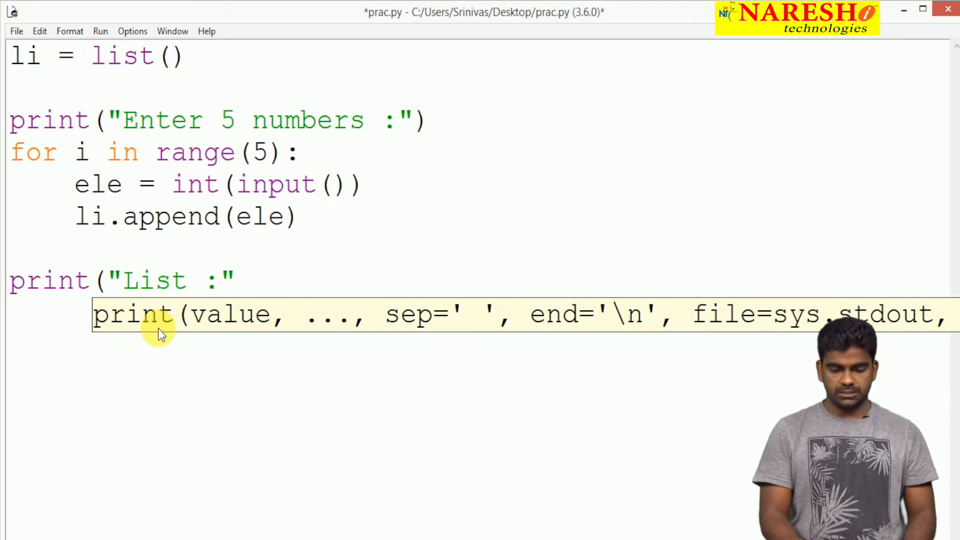
{"action": "type", "text": ", li"}
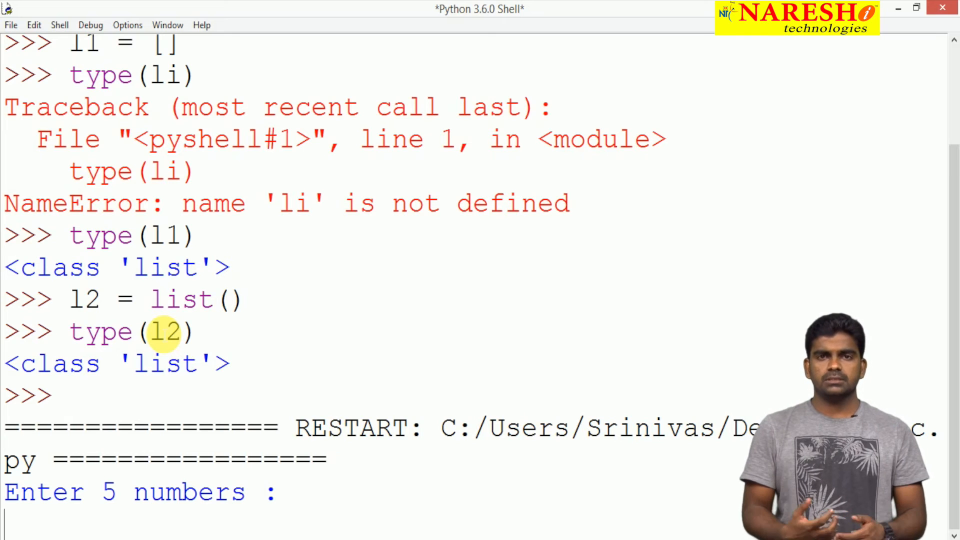
Run prac.py and enter the numbers 10, 20, 30, 40 and 50
{"action": "type", "text": "10"}
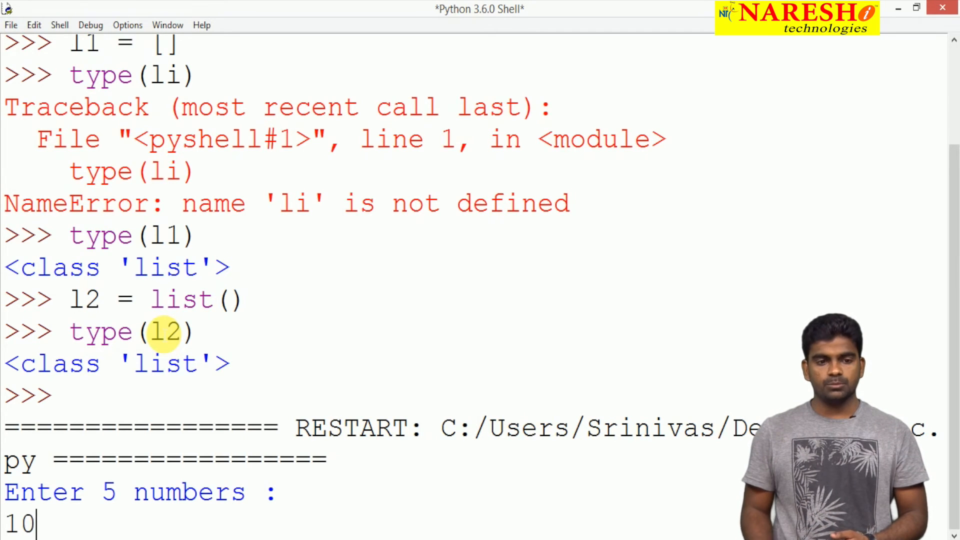
{"action": "type", "text": "20"}
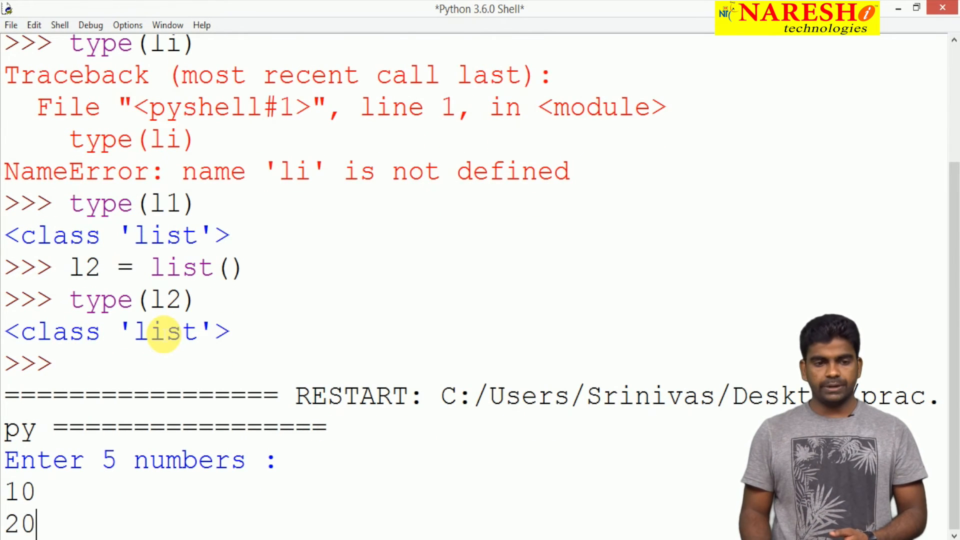
{"action": "type", "text": "30"}
{"action": "type", "text": "50"}
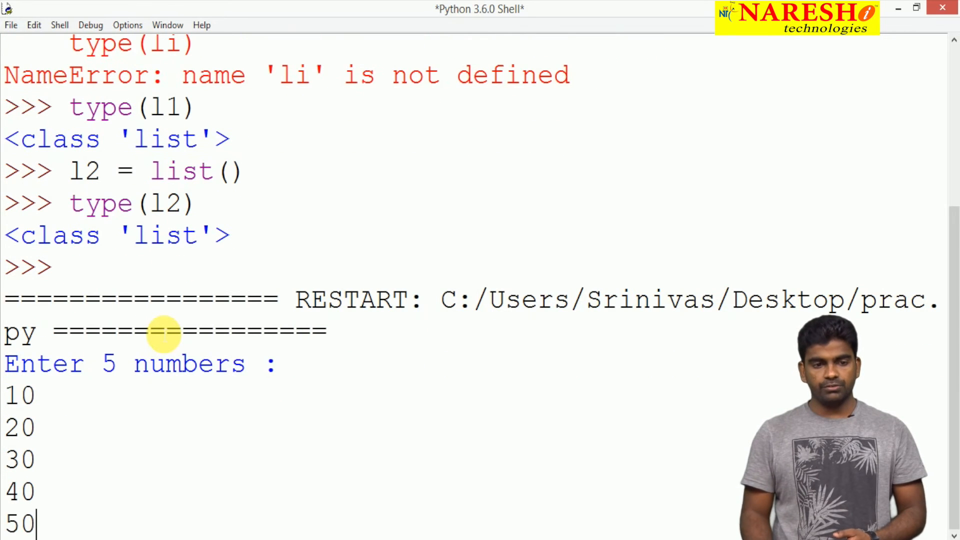
{"action": "key", "text": "enter"}
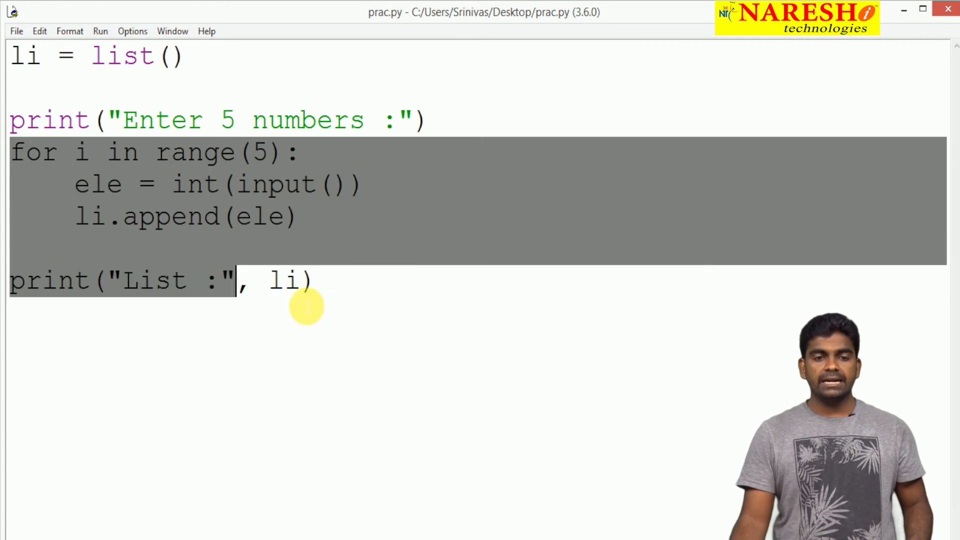
Delete the loop and final print, and change the prompt to "Enter elements(0 to stop) :"
{"action": "key", "text": "Delete"}
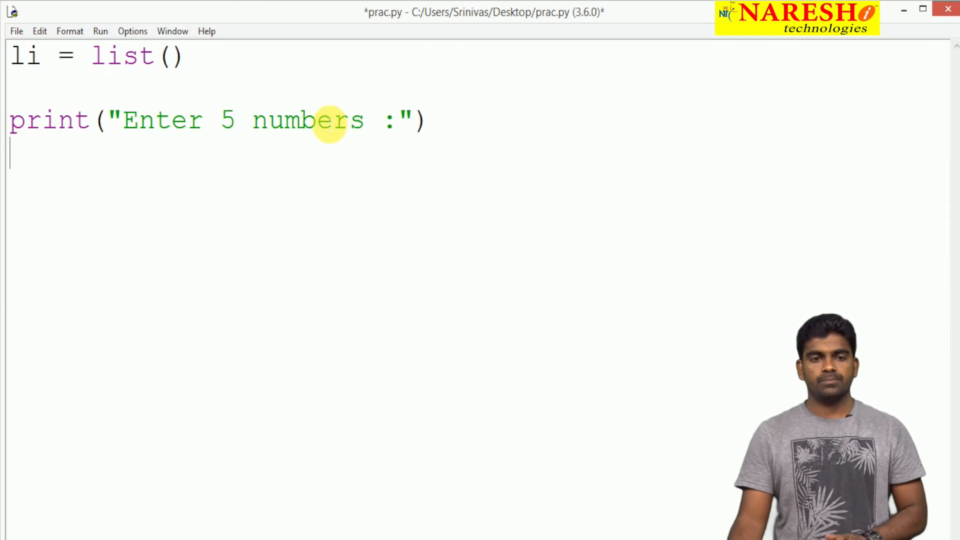
{"action": "left_click_drag", "start_coordinate": [218, 120], "coordinate": [363, 120]}
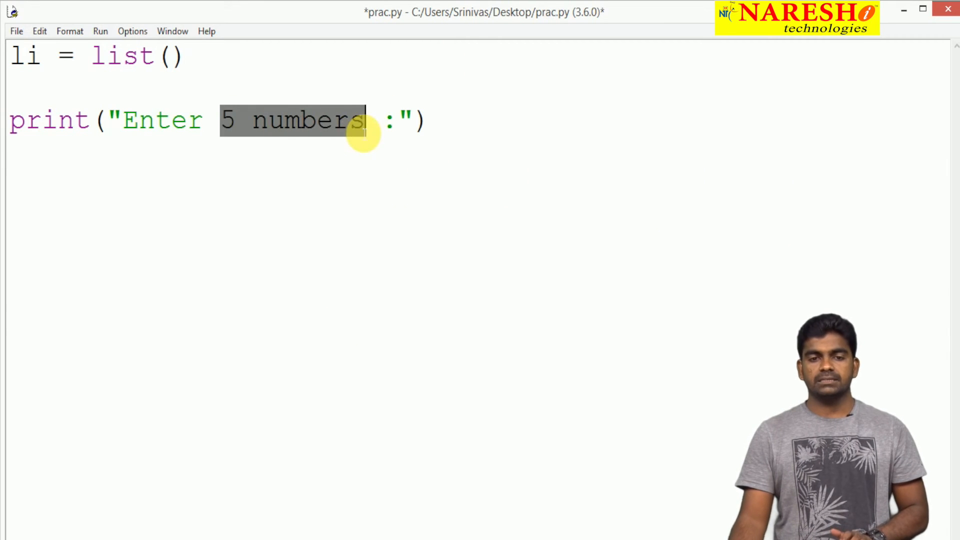
{"action": "type", "text": "elemen"}
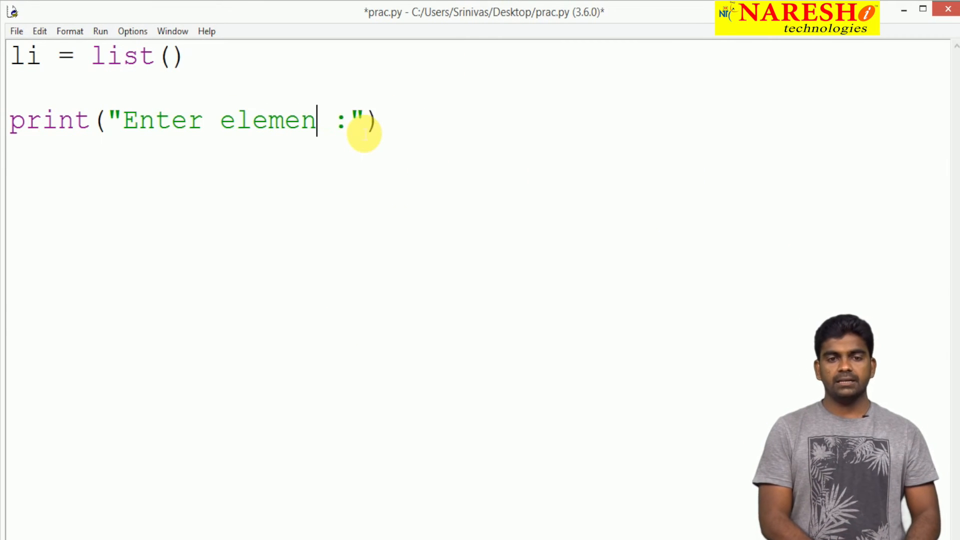
{"action": "type", "text": "ts("}
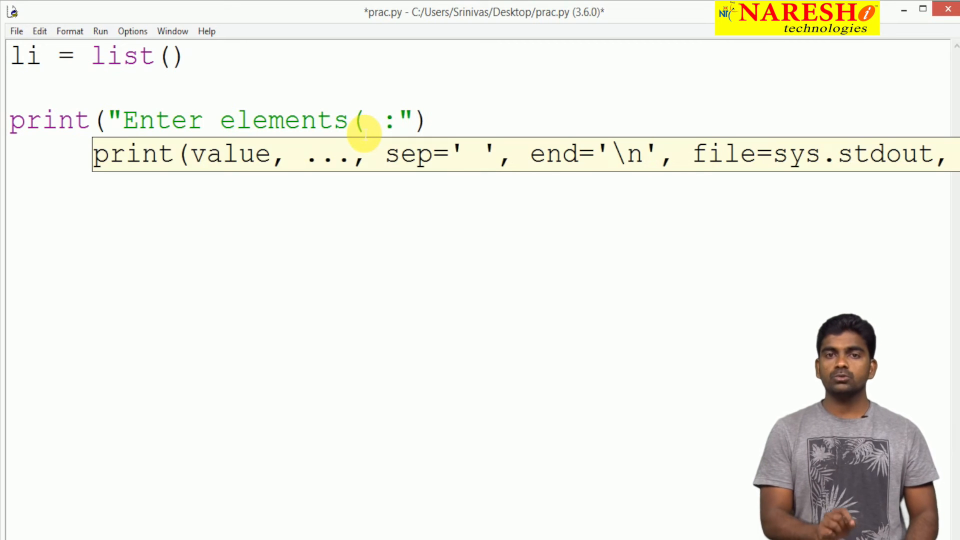
{"action": "type", "text": "0"}
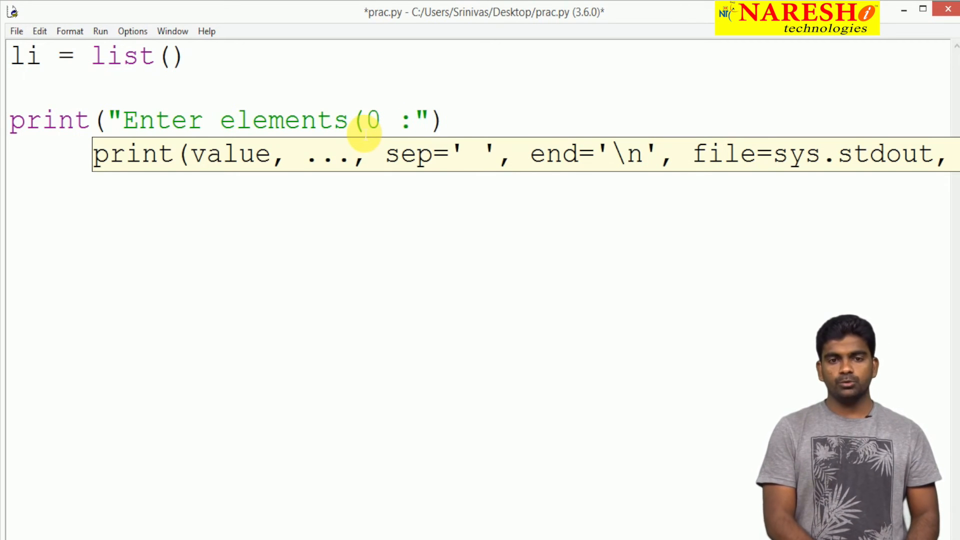
{"action": "type", "text": "to sto"}
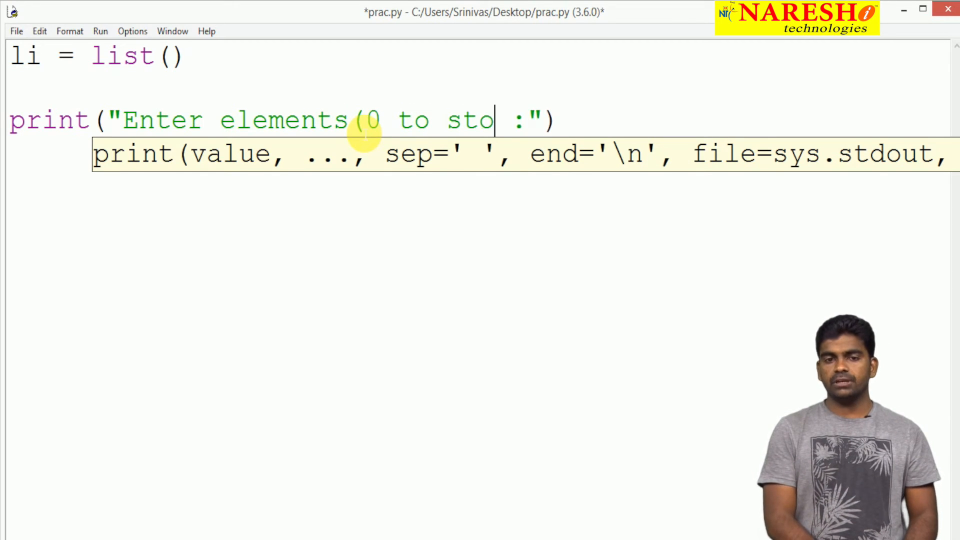
{"action": "type", "text": "p)"}
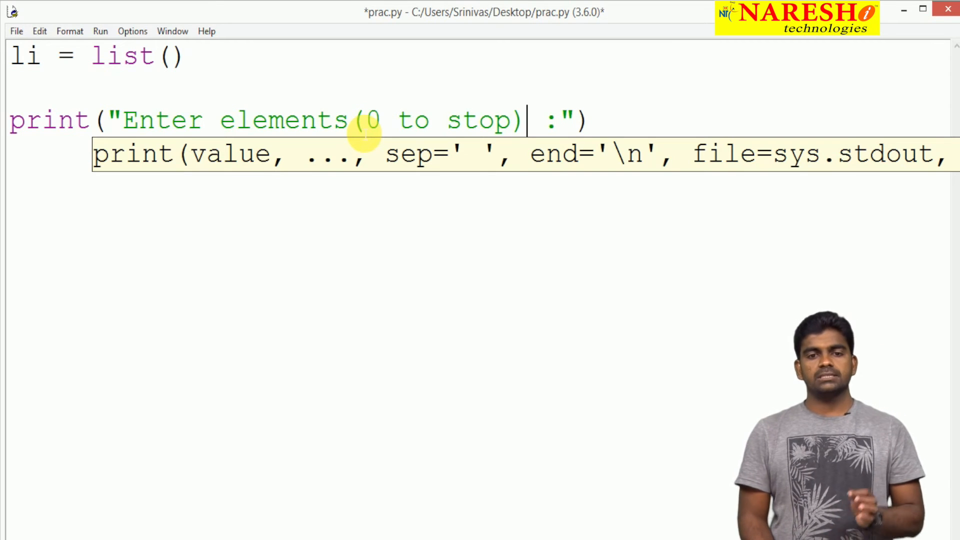
{"action": "key", "text": "Escape"}
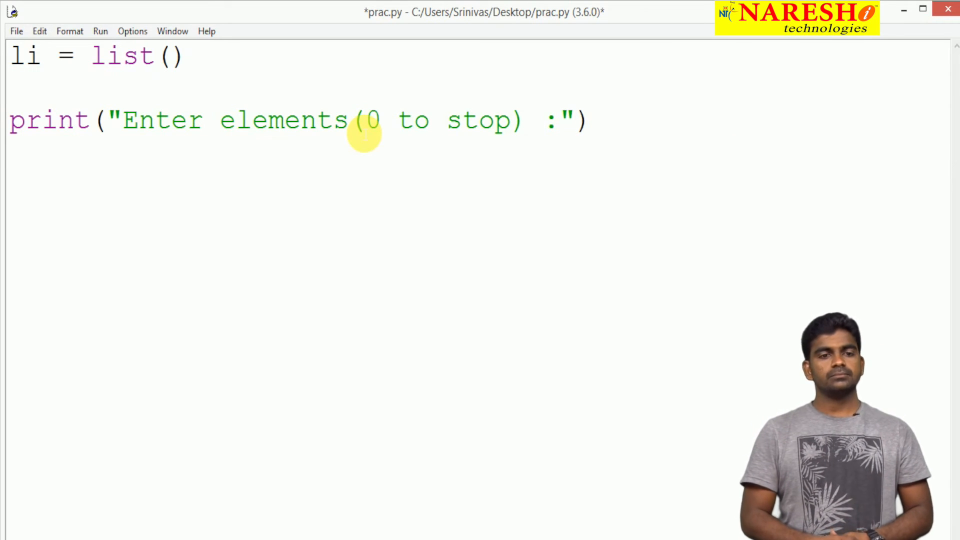
{"action": "key", "text": "enter"}
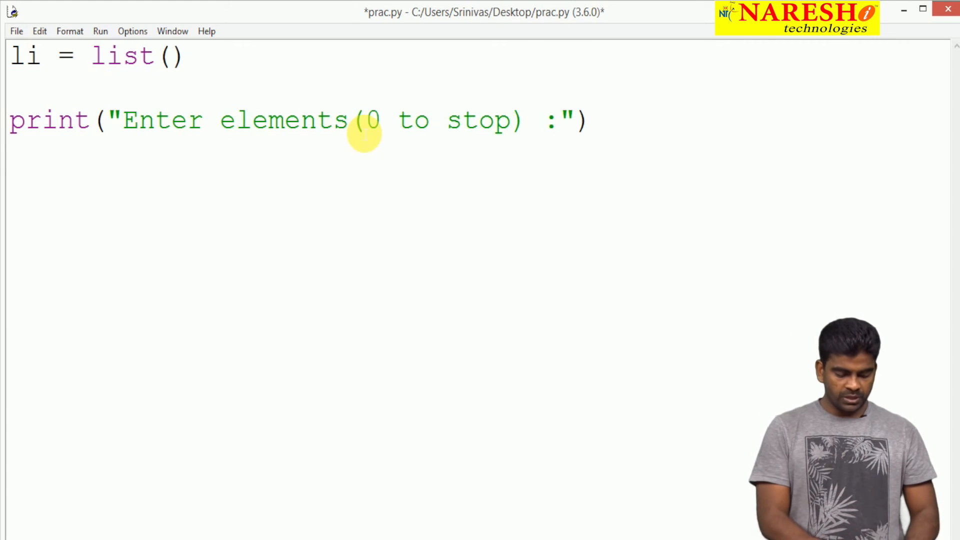
Start a while True: loop whose body reads ele = int(input())
{"action": "type", "text": "while"}
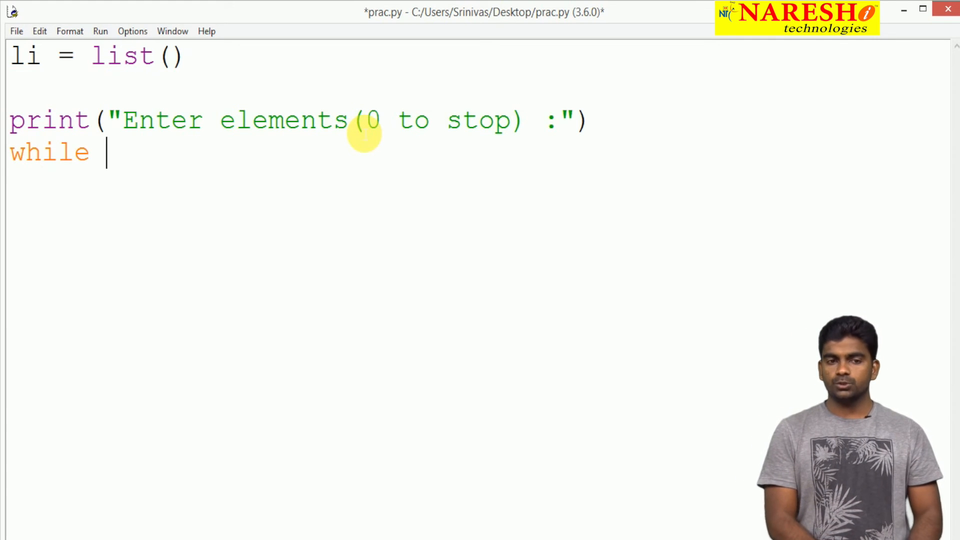
{"action": "type", "text": "True:"}
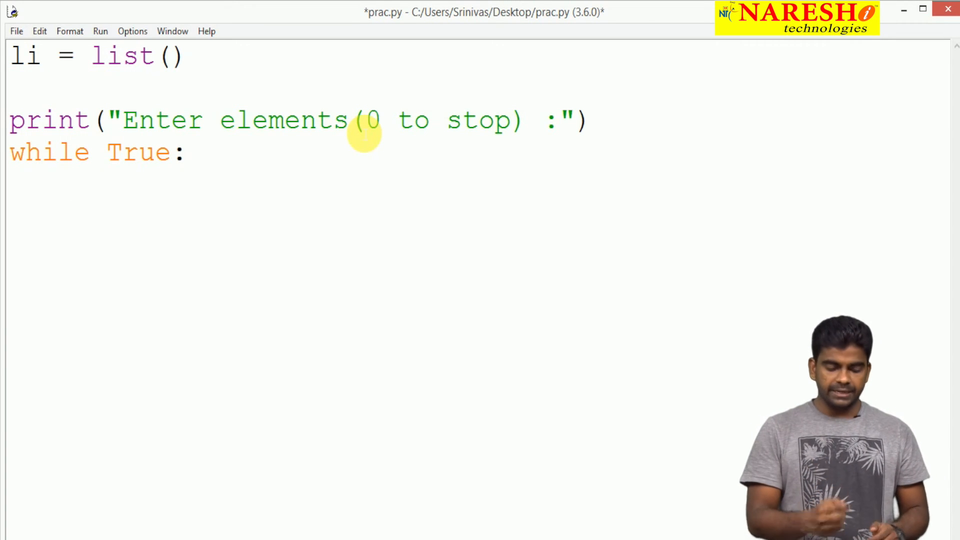
{"action": "type", "text": "ele"}
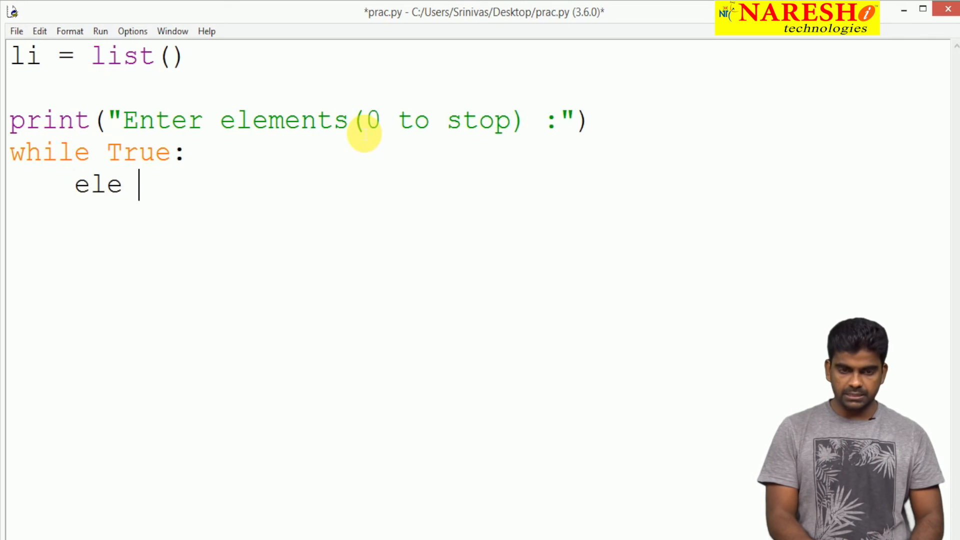
{"action": "type", "text": "= int("}
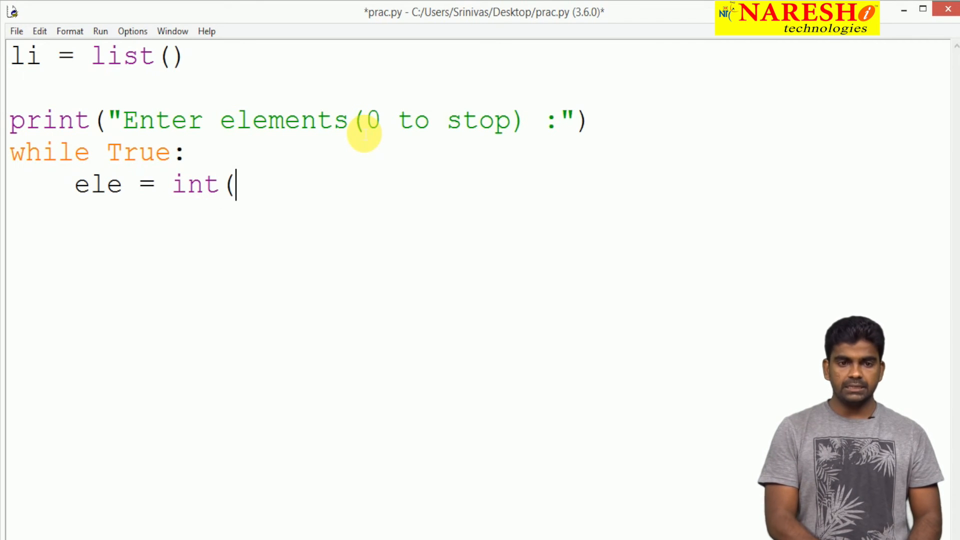
{"action": "type", "text": "input())"}
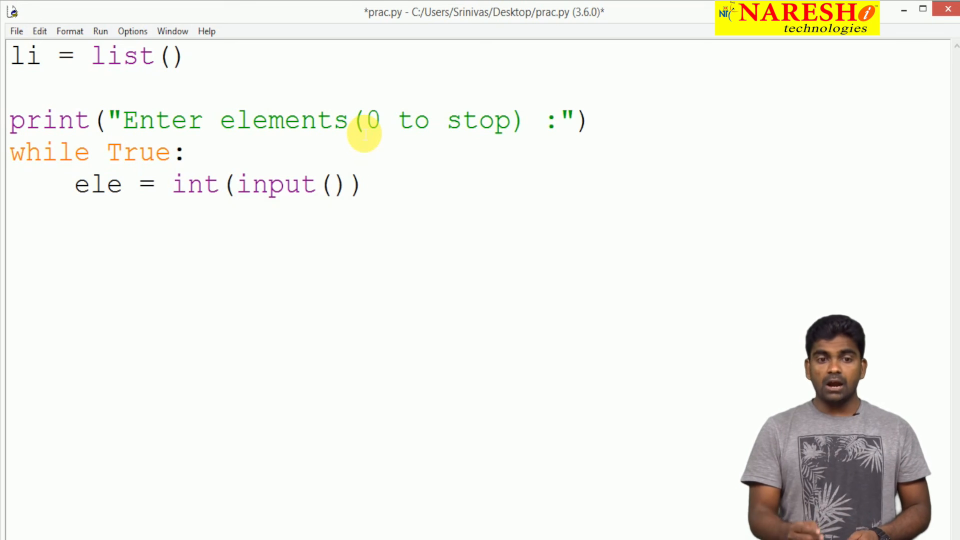
{"action": "key", "text": "enter"}
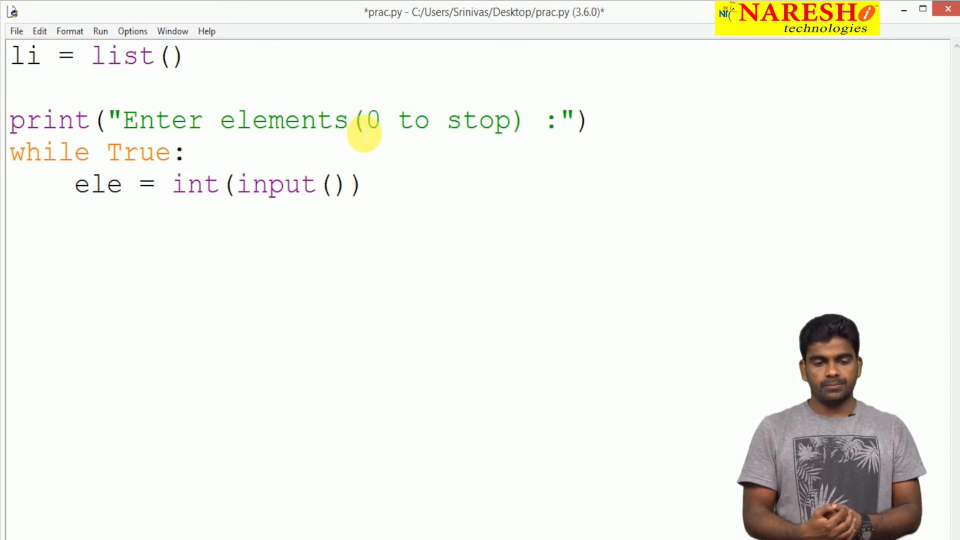
Add if ele==0: break, else: li.append(ele) inside the loop
{"action": "type", "text": "if"}
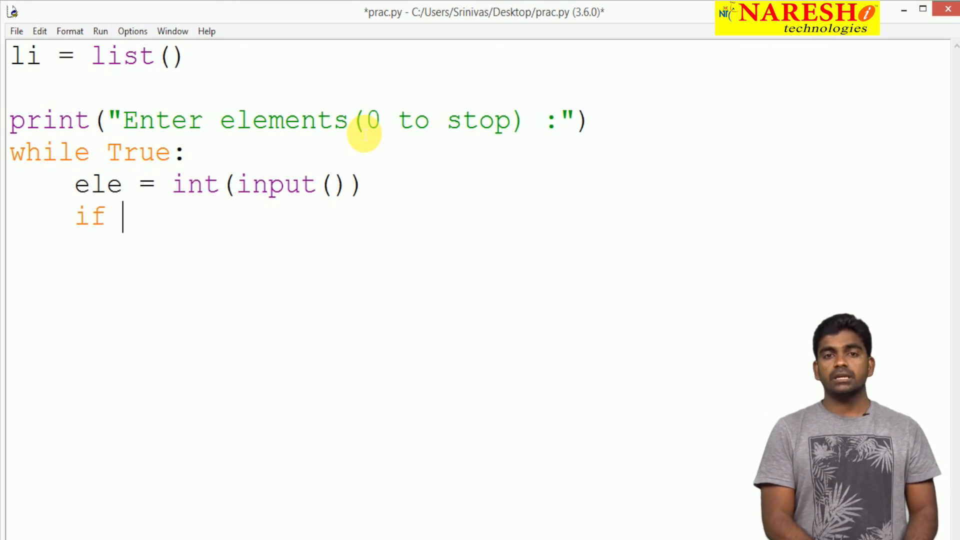
{"action": "type", "text": "ele"}
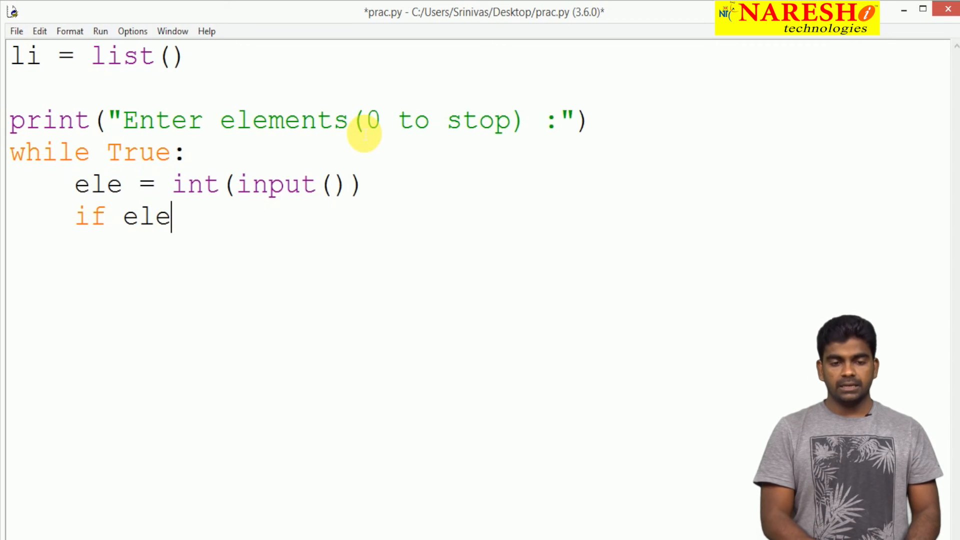
{"action": "type", "text": "==0"}
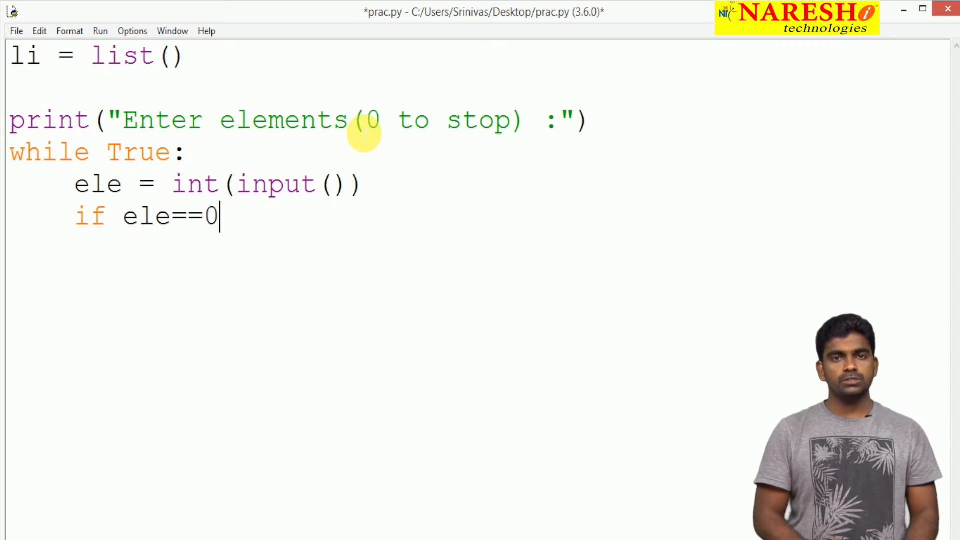
{"action": "type", "text": ":"}
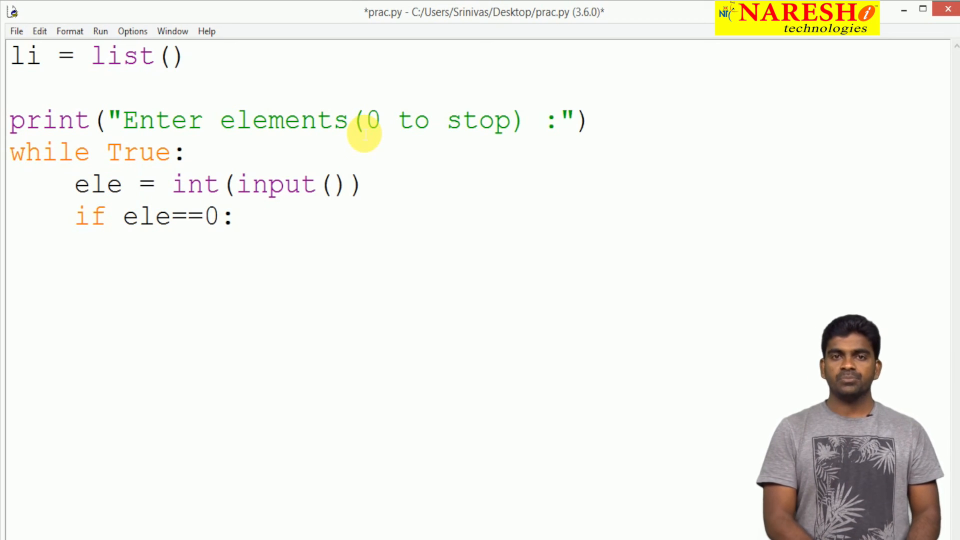
{"action": "type", "text": "break"}
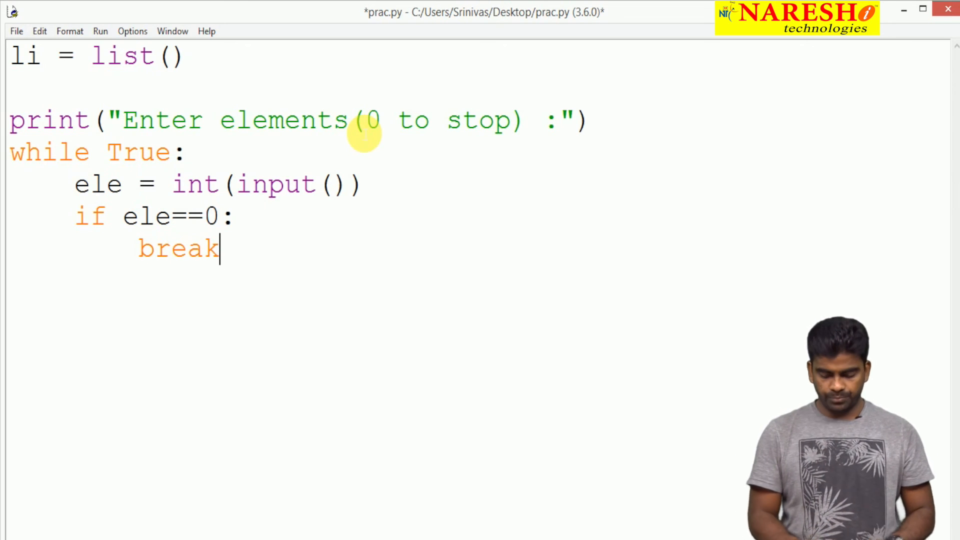
{"action": "type", "text": "el"}
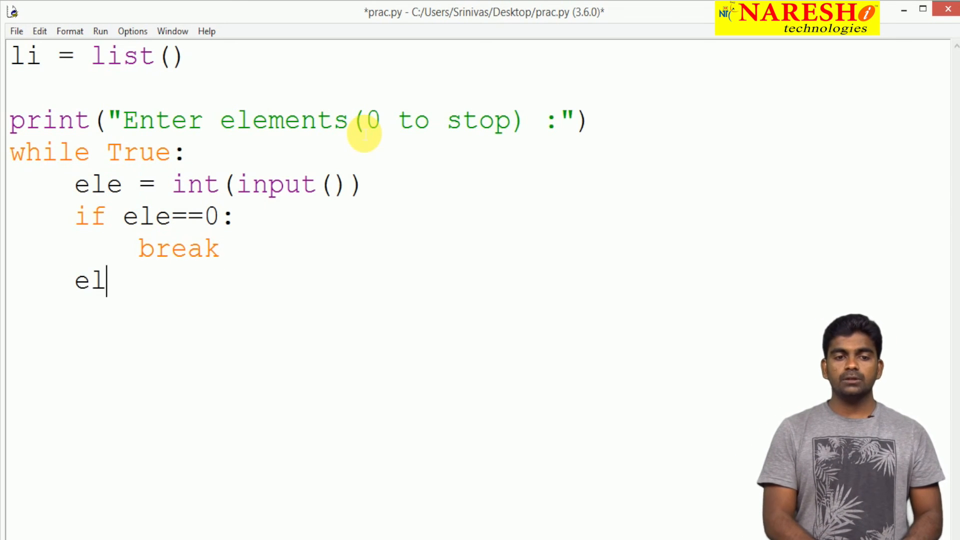
{"action": "type", "text": "se"}
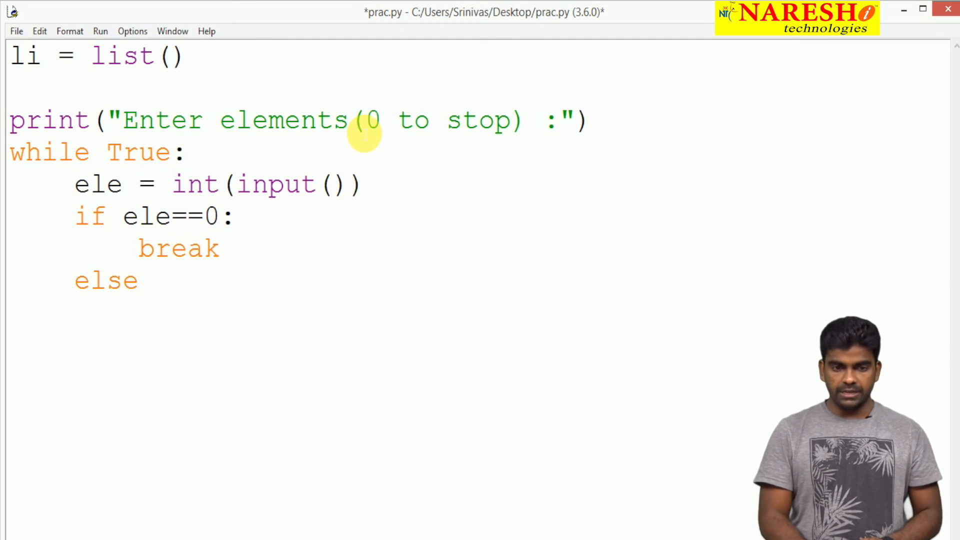
{"action": "type", "text": ":"}
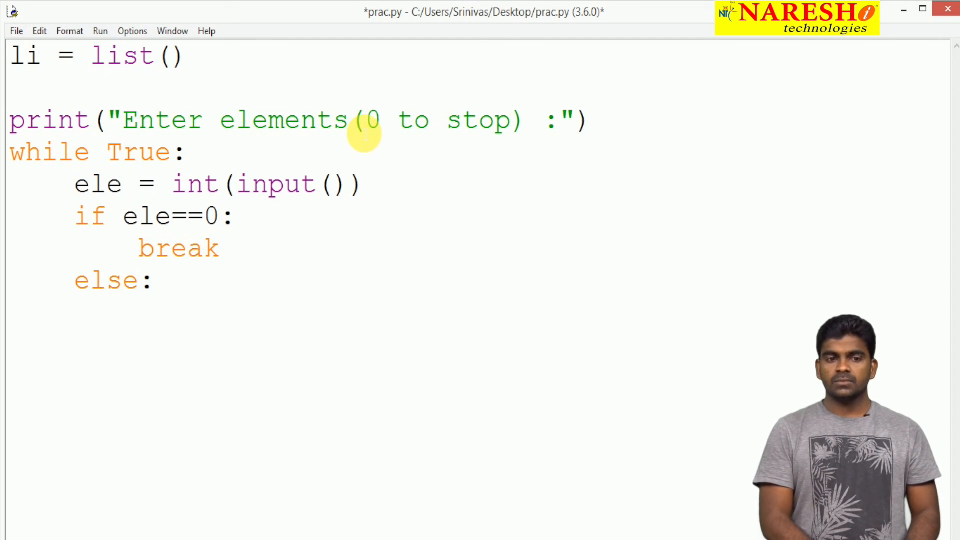
{"action": "type", "text": "li.a"}
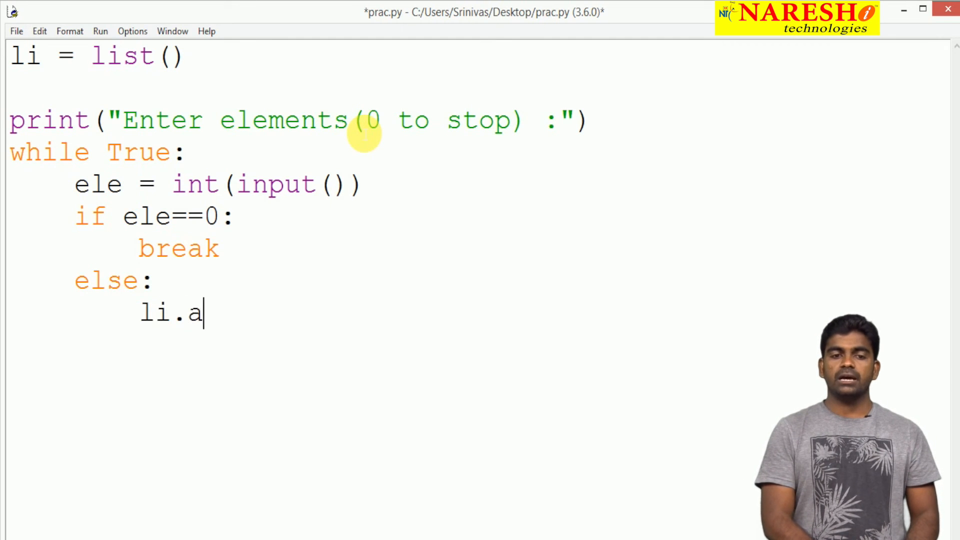
{"action": "type", "text": "ppend(el"}
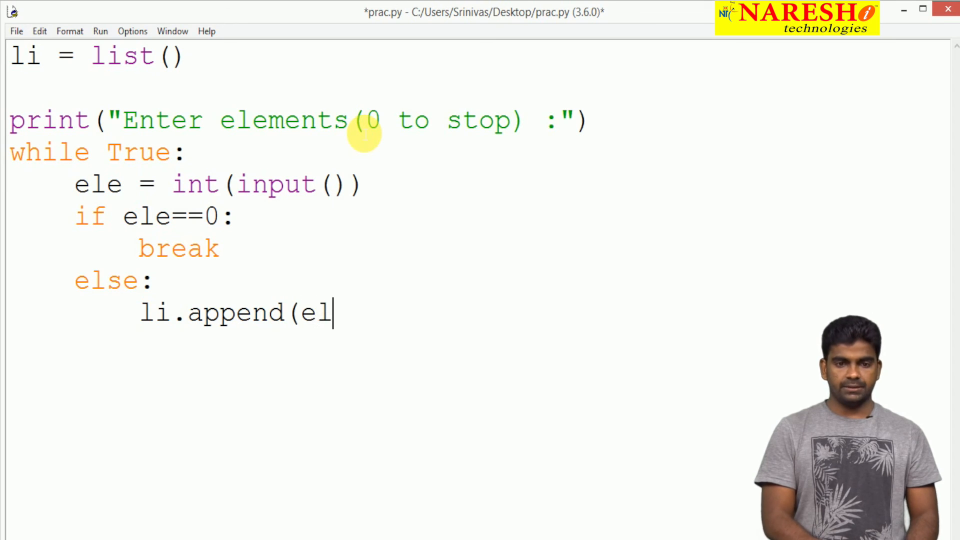
{"action": "type", "text": "e)"}
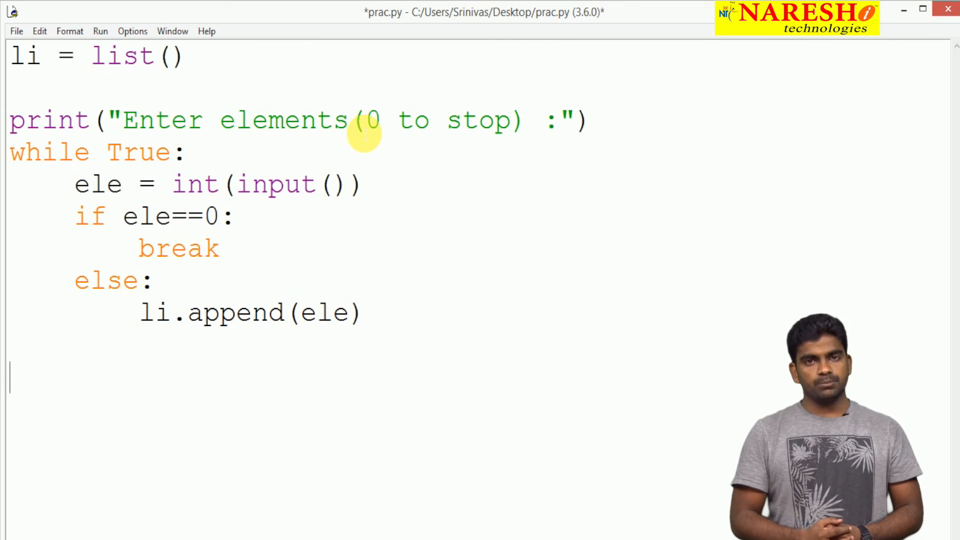
Add print("List is :", li) after the loop and run the module with F5
{"action": "type", "text": "prin"}
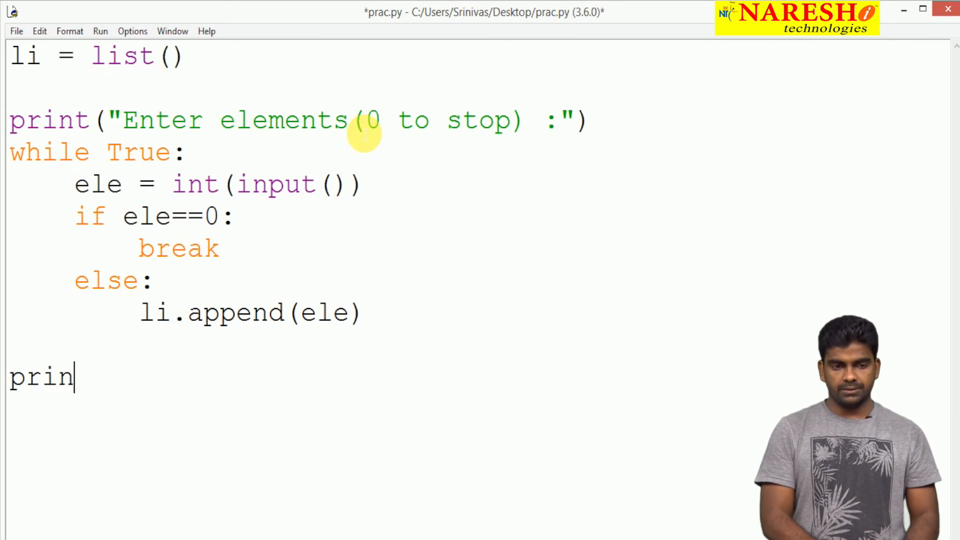
{"action": "type", "text": "t("}
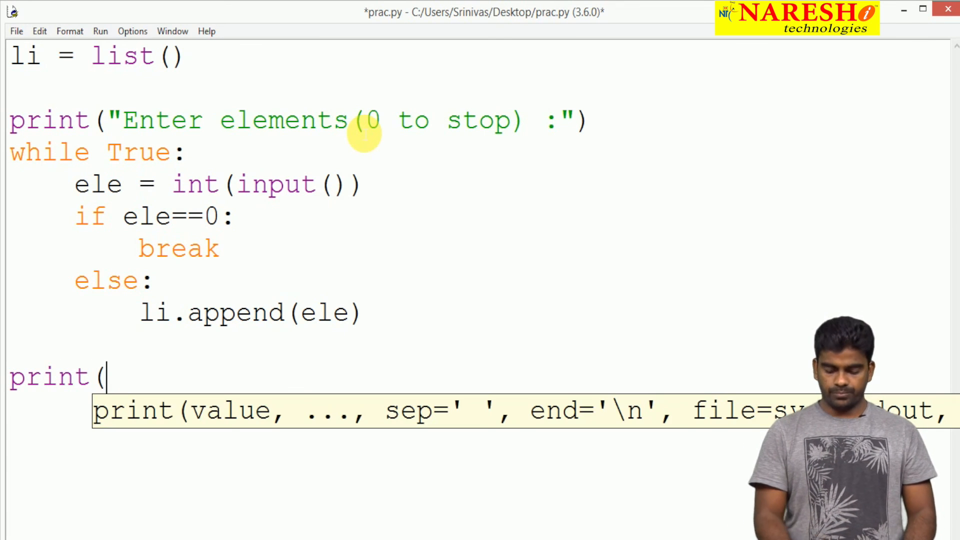
{"action": "type", "text": "\"L"}
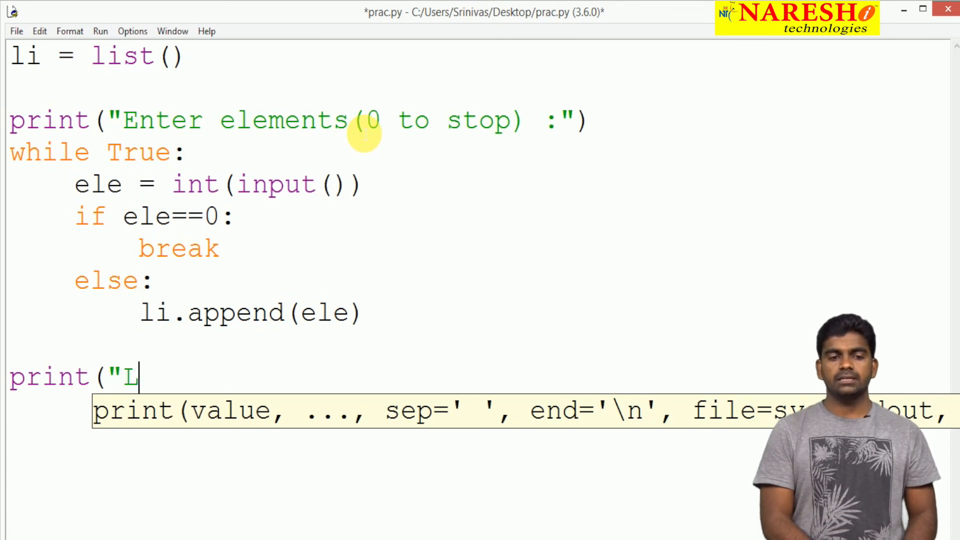
{"action": "type", "text": "ist is :'"}
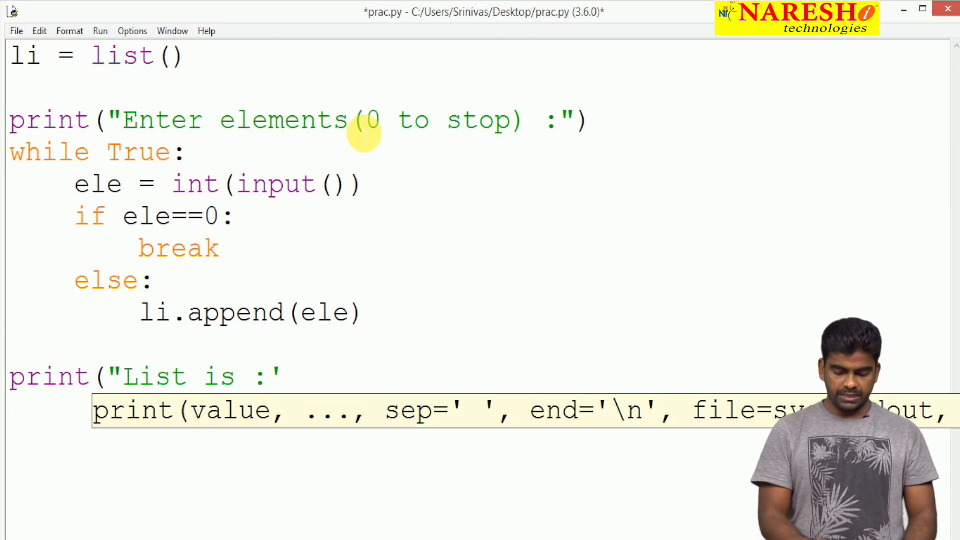
{"action": "type", "text": "\","}
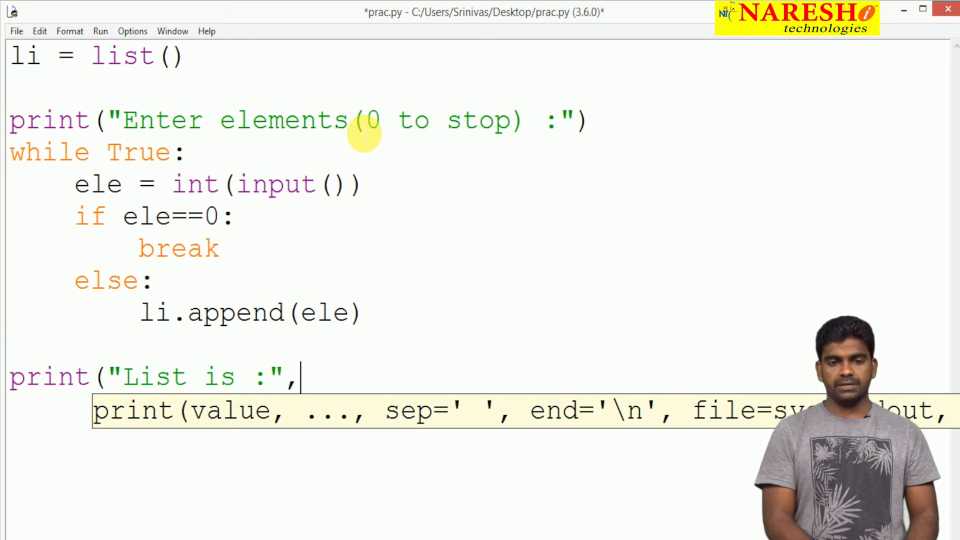
{"action": "type", "text": "li)"}
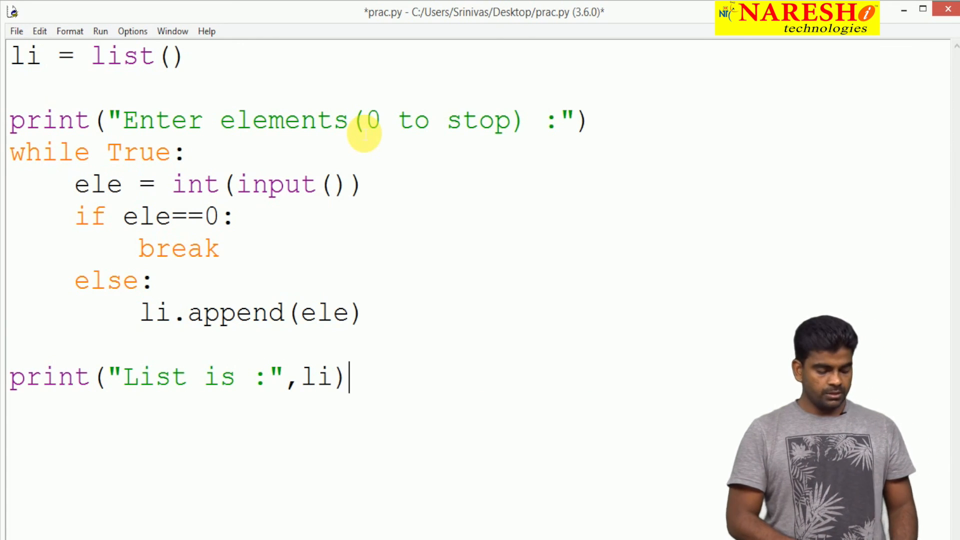
{"action": "key", "text": "F5"}
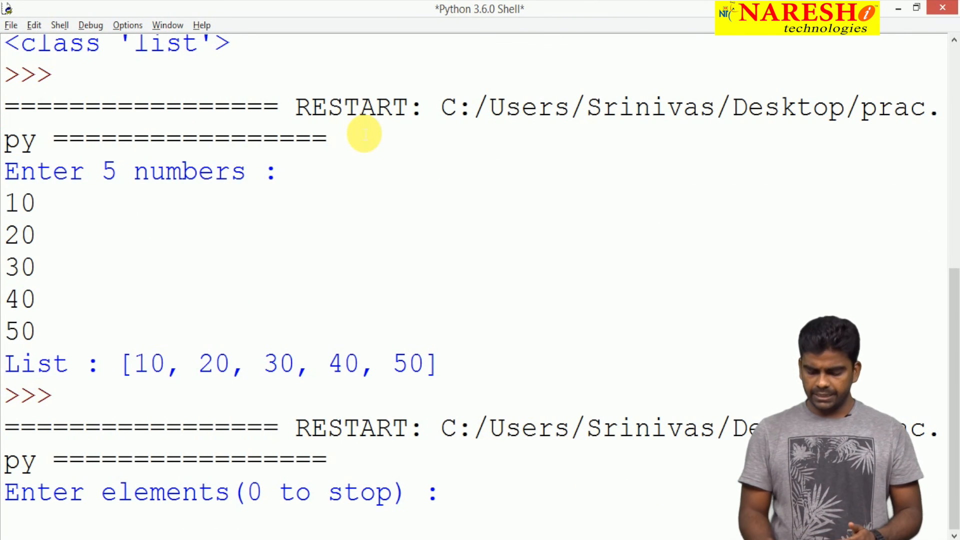
Enter 10 and 50 as elements at the running prac.py prompt
{"action": "type", "text": "10"}
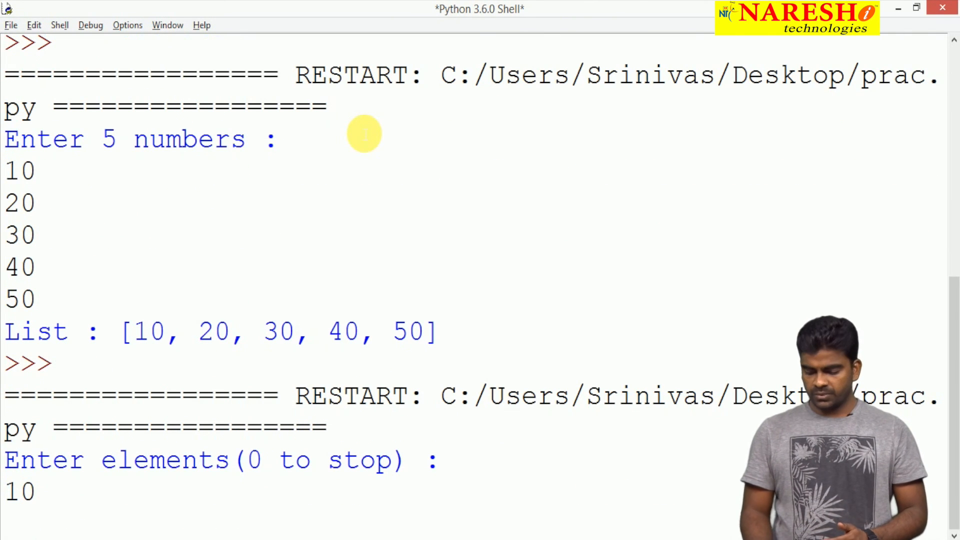
{"action": "type", "text": "50"}
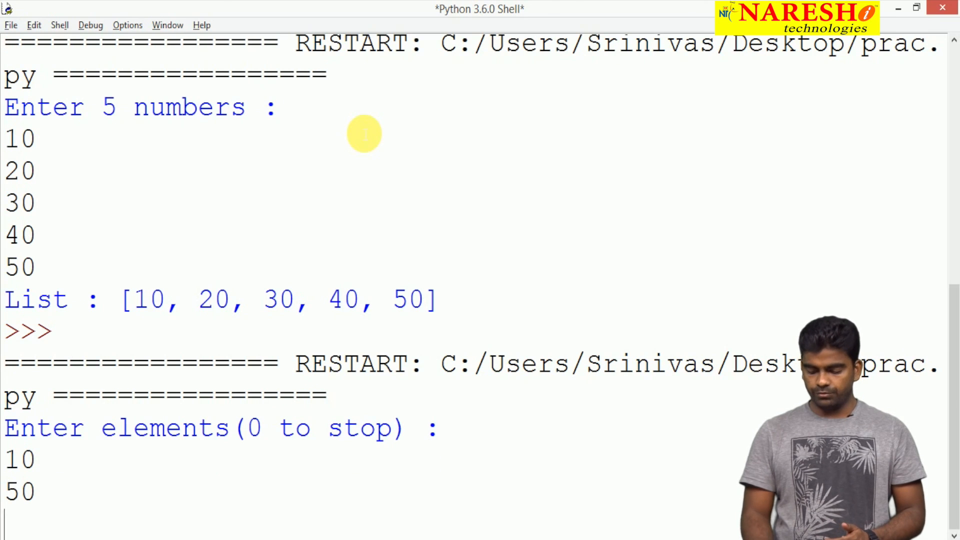